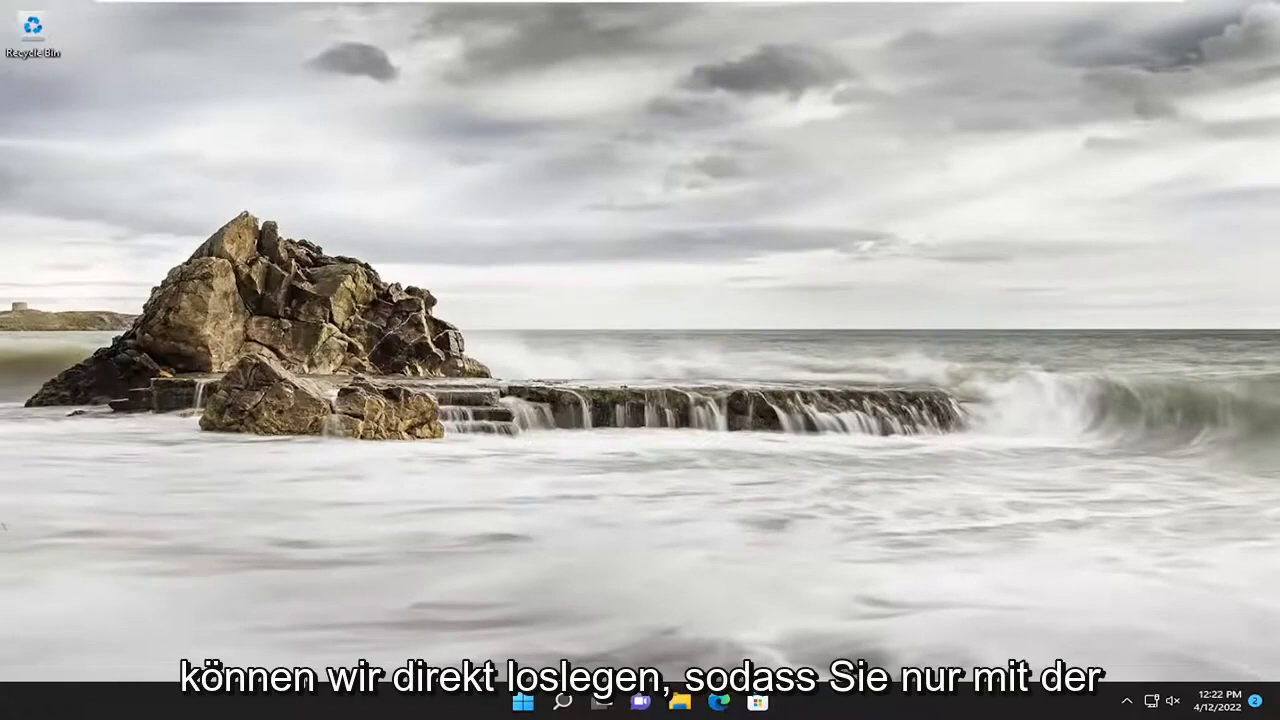
- Bring up the Start button's quick-access menu listing Task Manager, Settings and admin tools
right_click(518, 696)
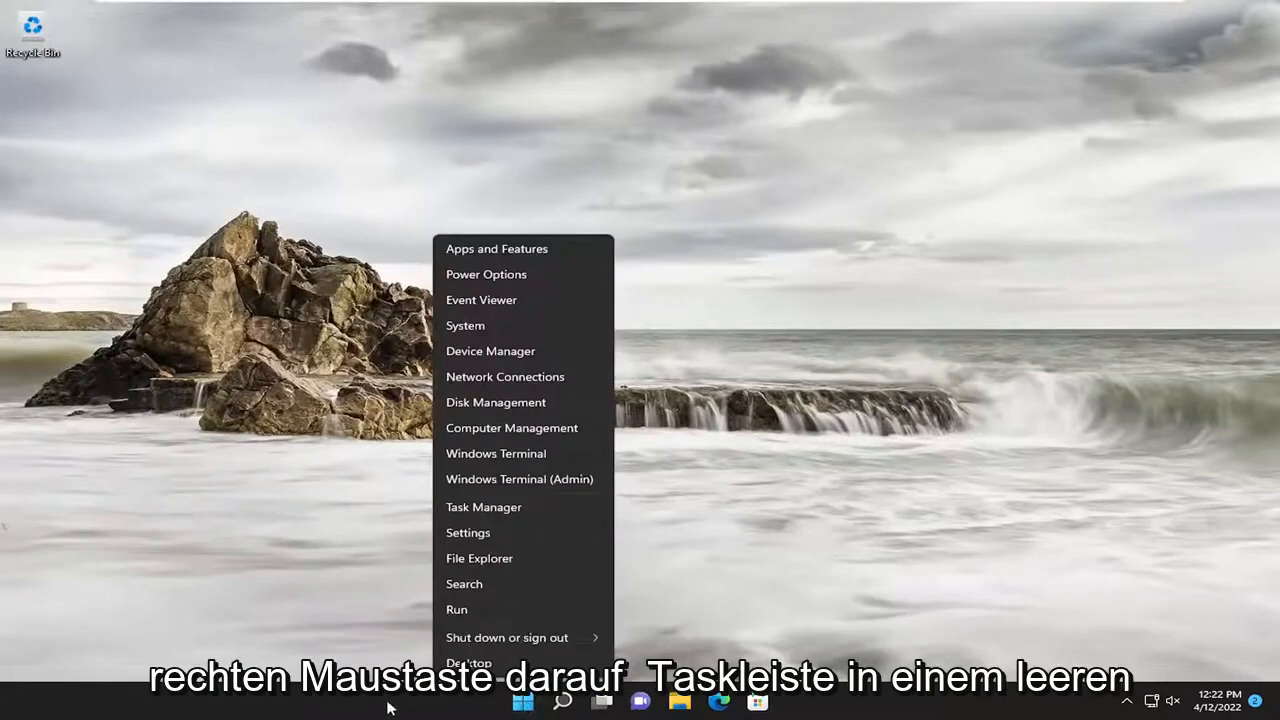
mouse_move(500, 518)
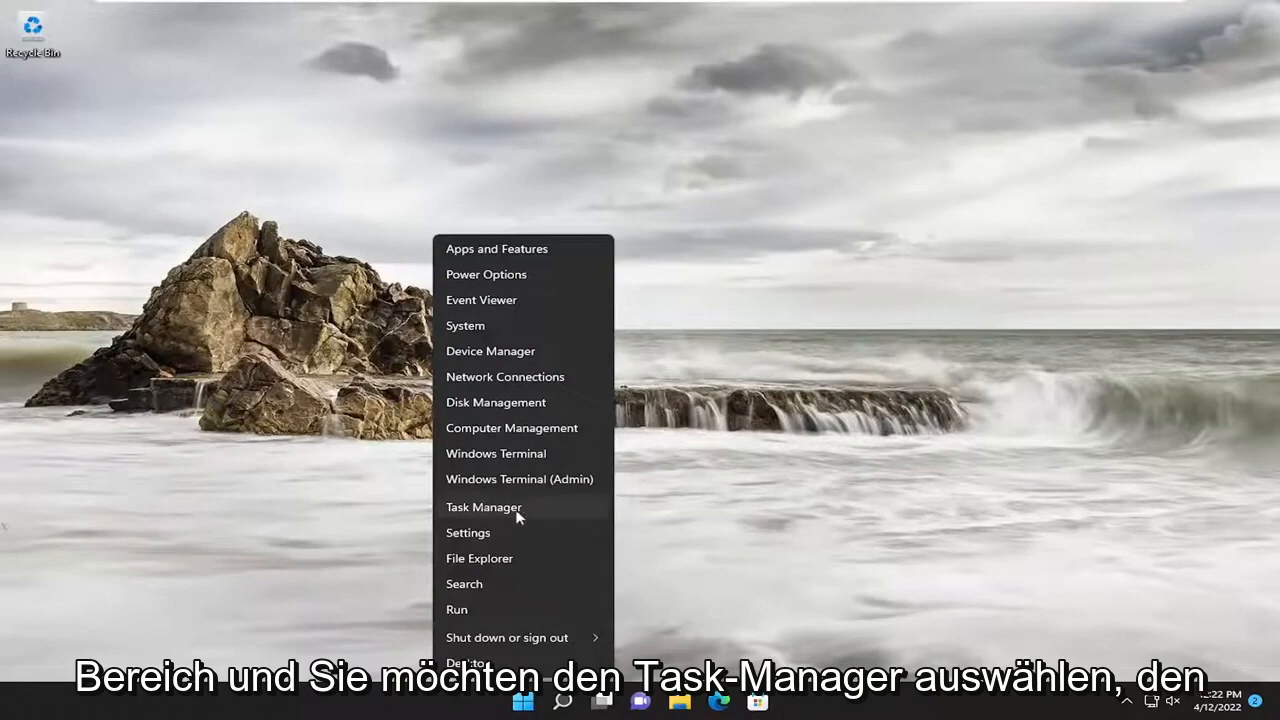
- Restart Windows Explorer from Task Manager and close Task Manager to return to the desktop
click(484, 508)
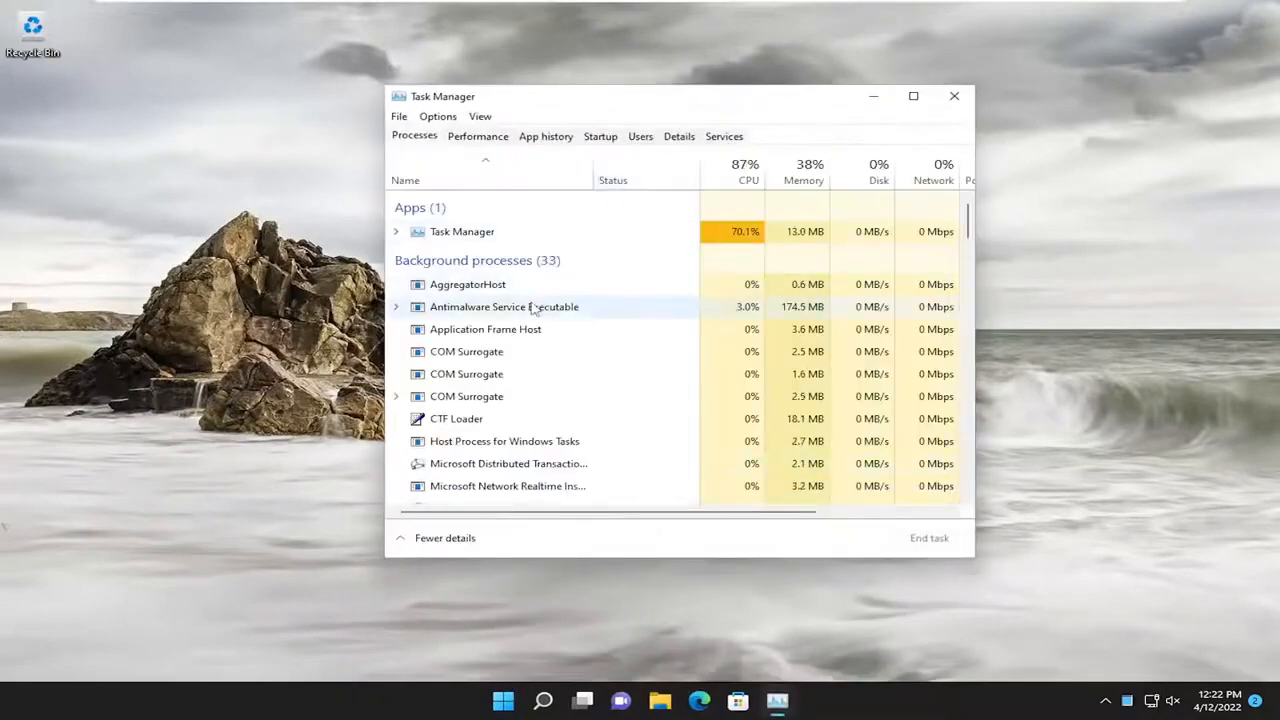
scroll(down, 3)
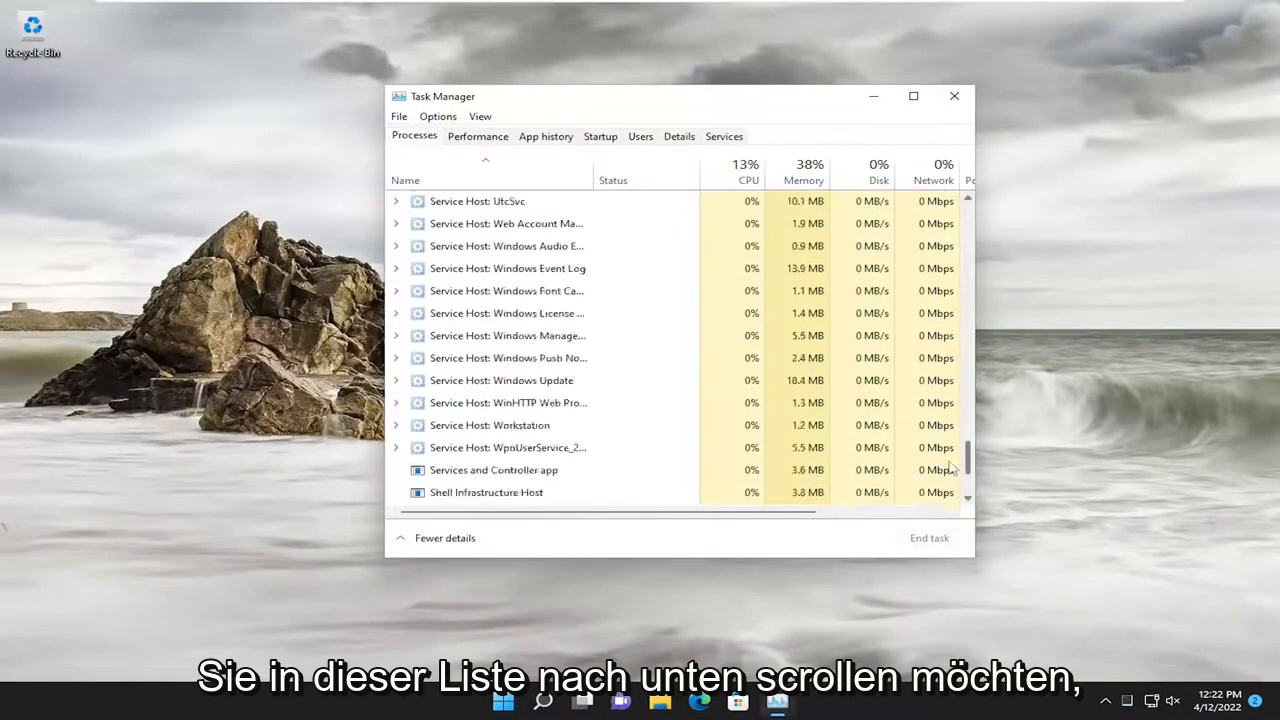
scroll(down, 3)
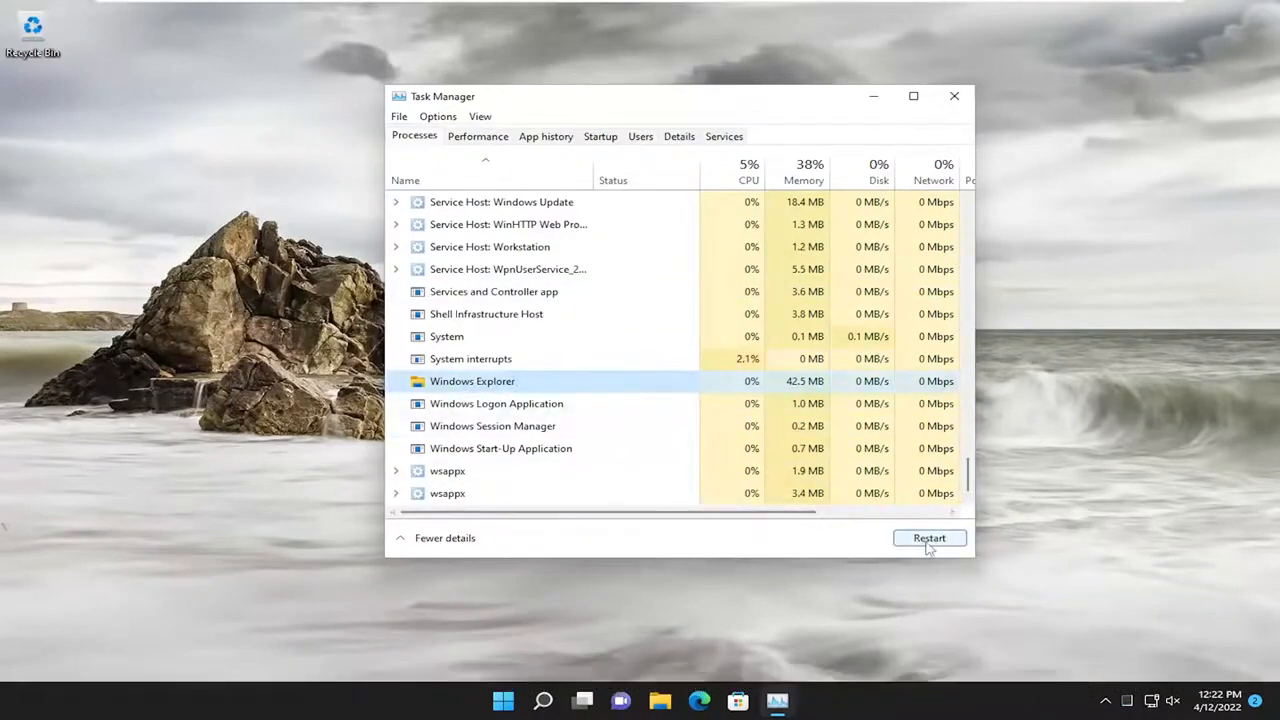
click(930, 538)
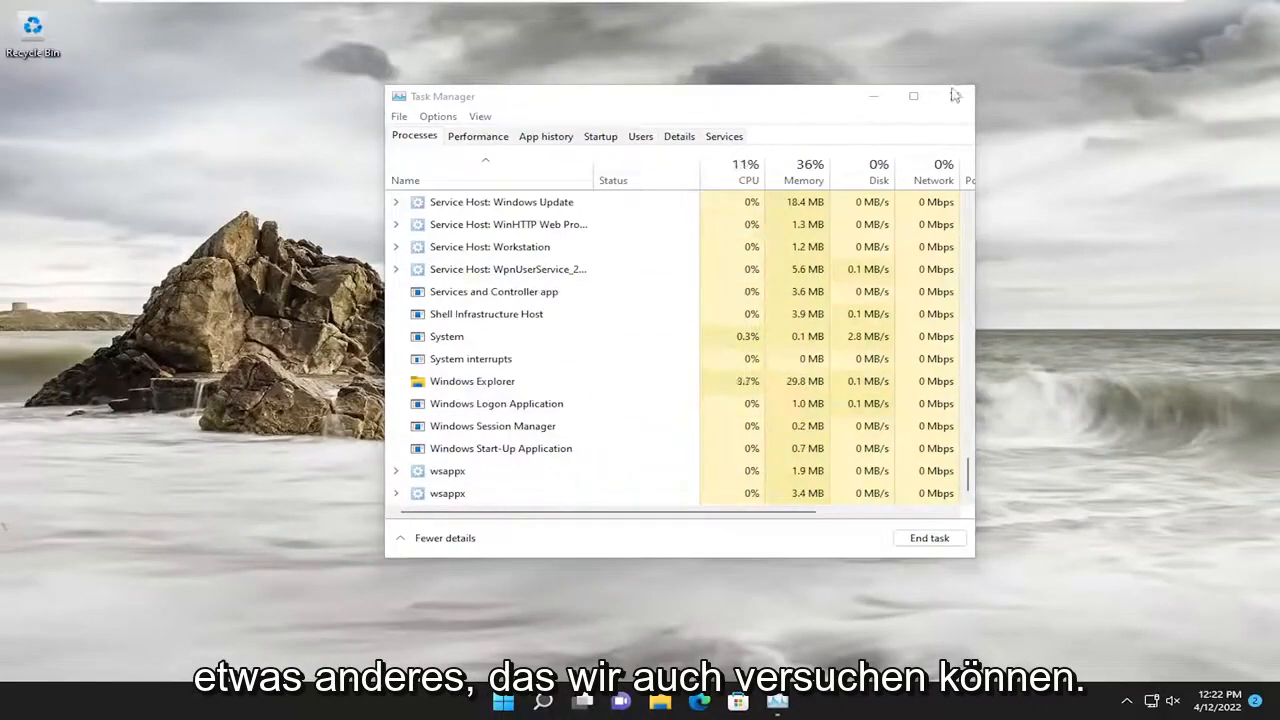
click(952, 96)
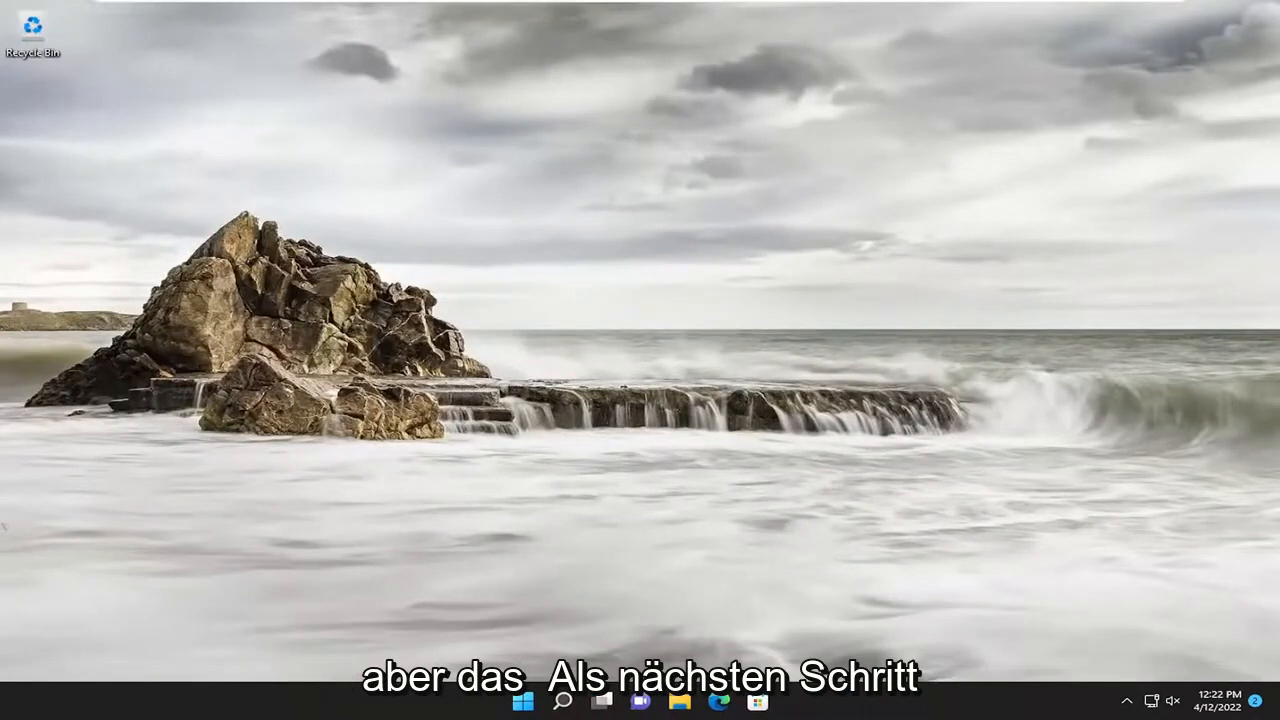
- Search for 'group p' in Windows Search to find the Local Group Policy Editor
click(578, 702)
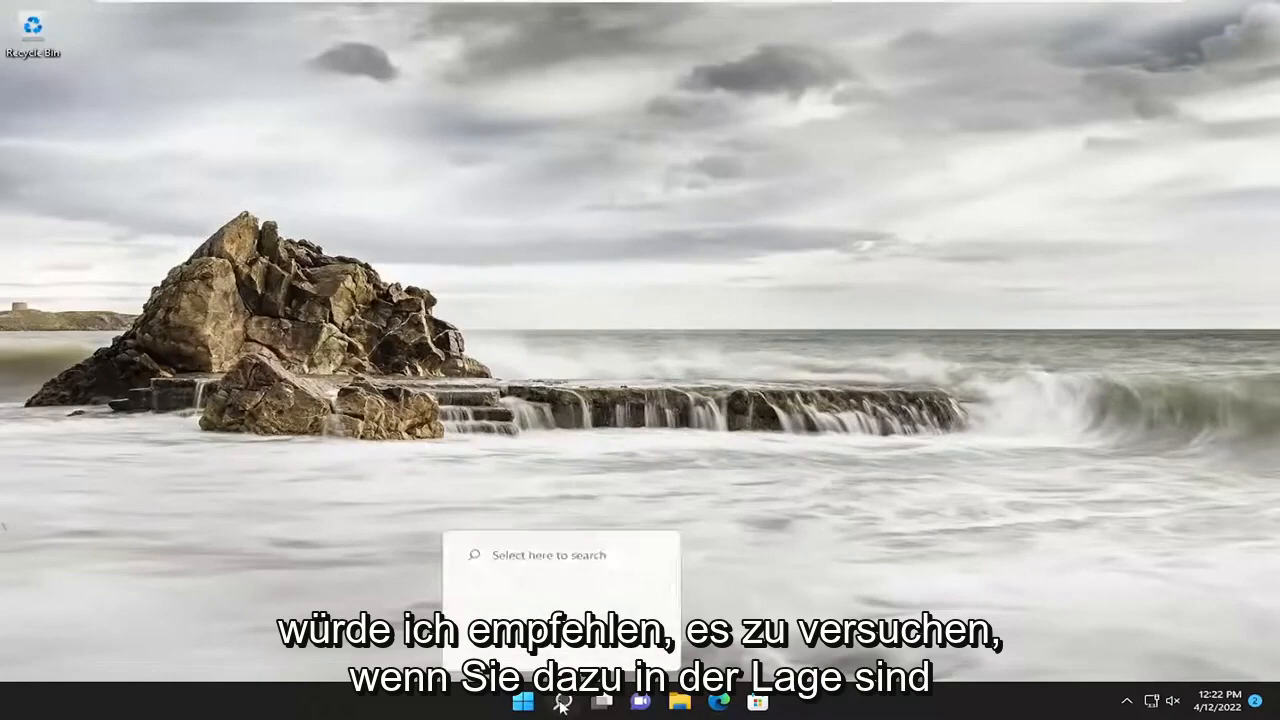
click(562, 700)
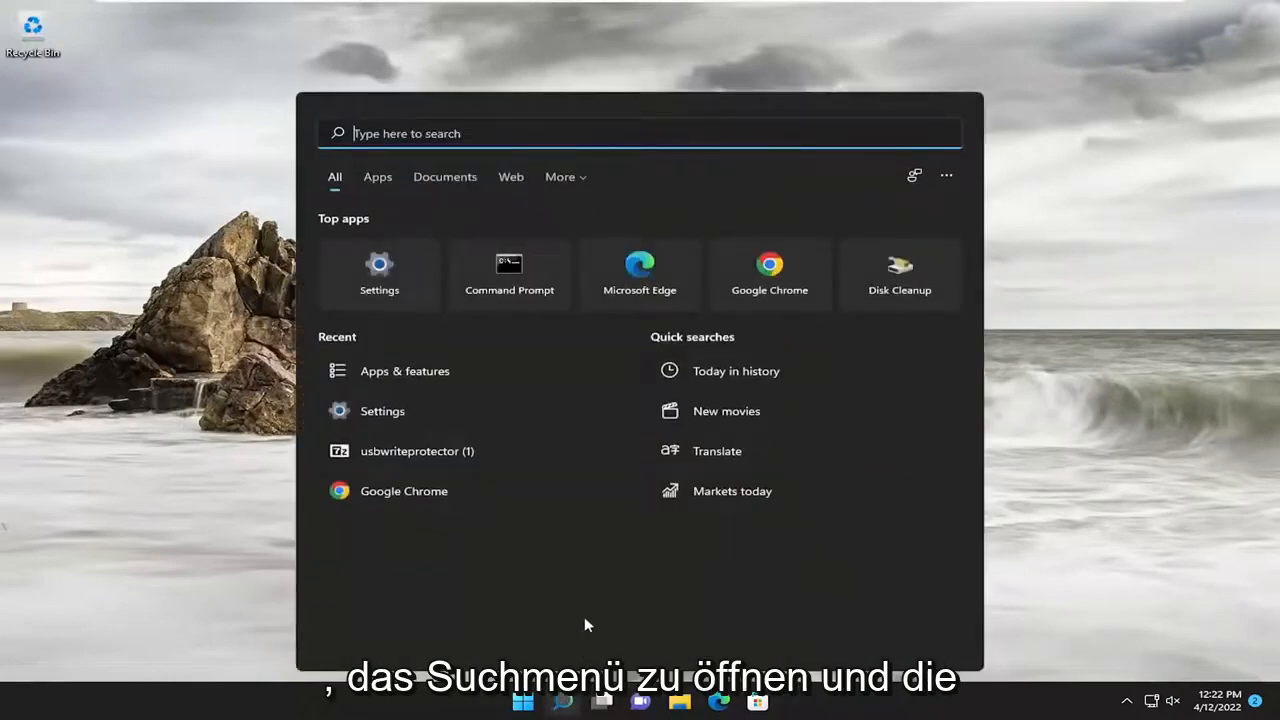
text(group p)
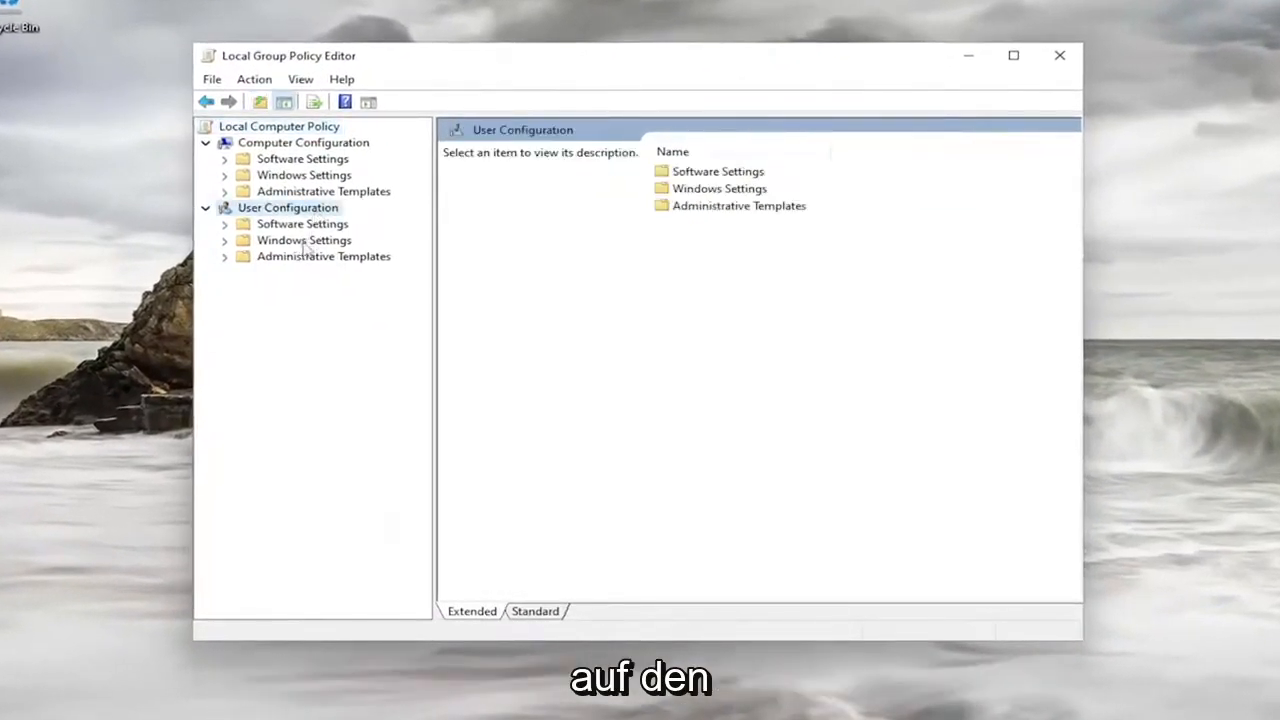
- Navigate to the File Explorer policies under User Configuration's Windows Components templates
double_click(324, 256)
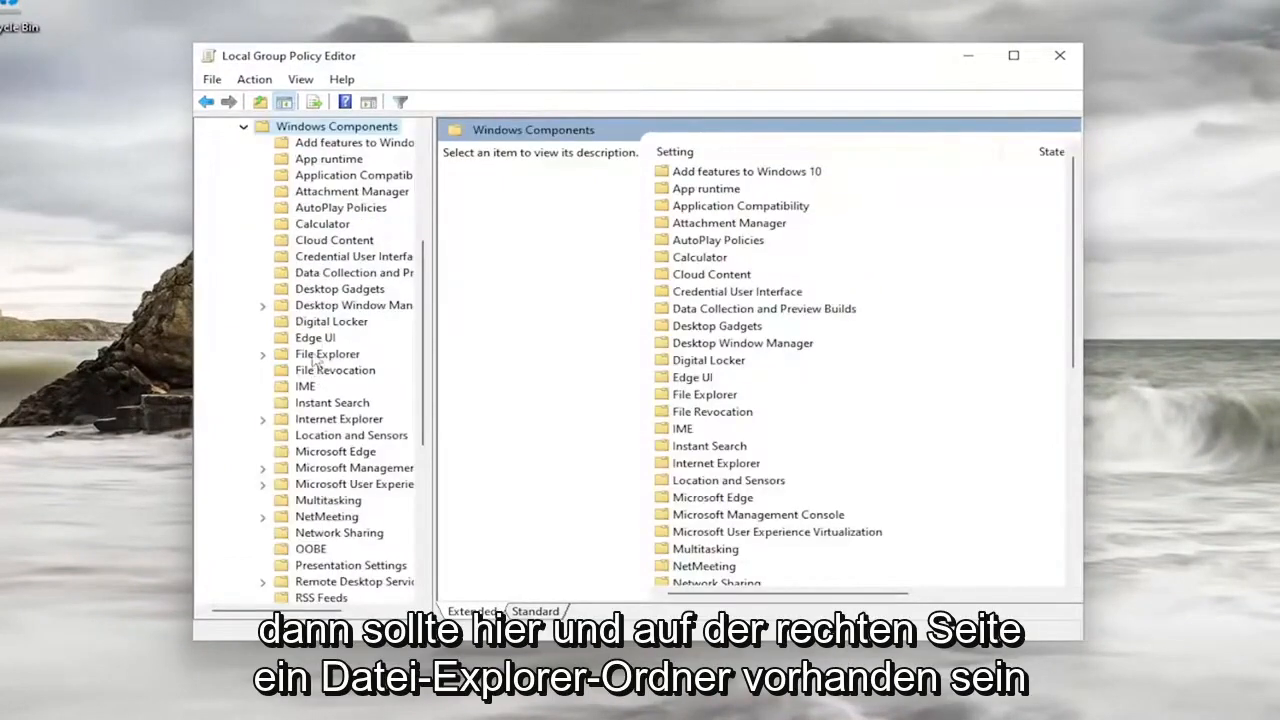
click(328, 352)
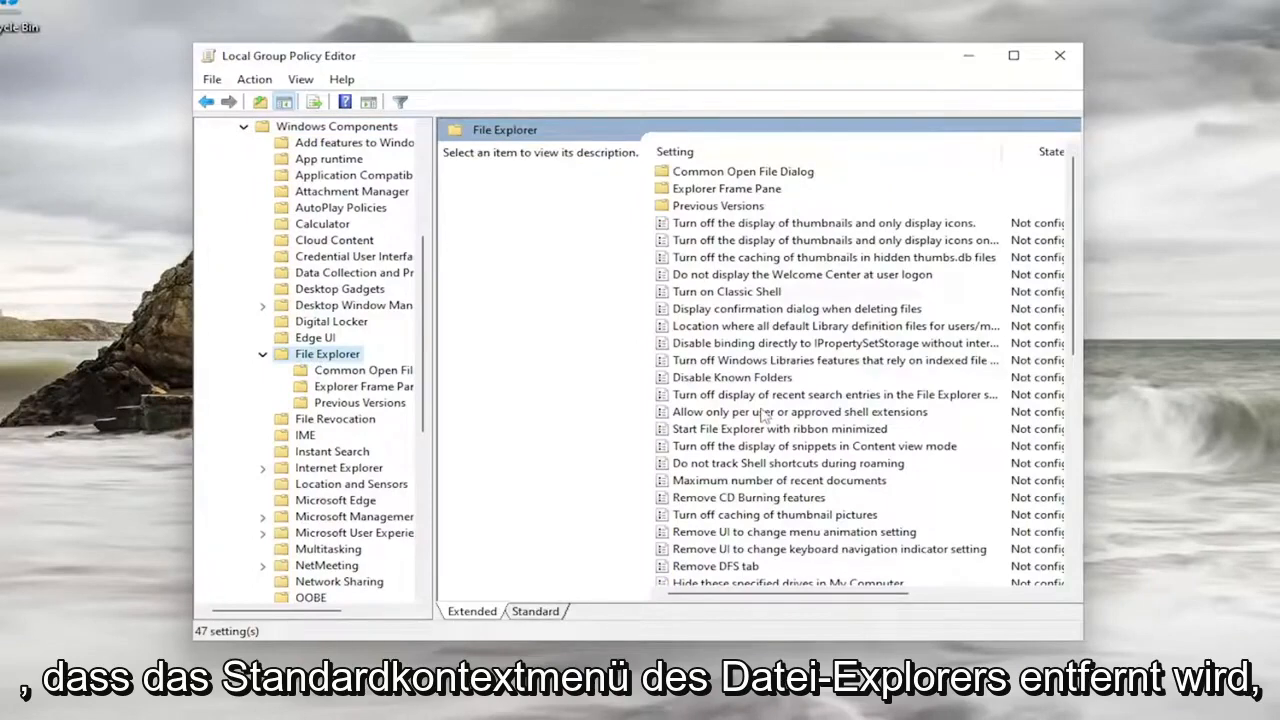
- Locate and open the 'Remove File Explorer's default context menu' policy
scroll(down, 3)
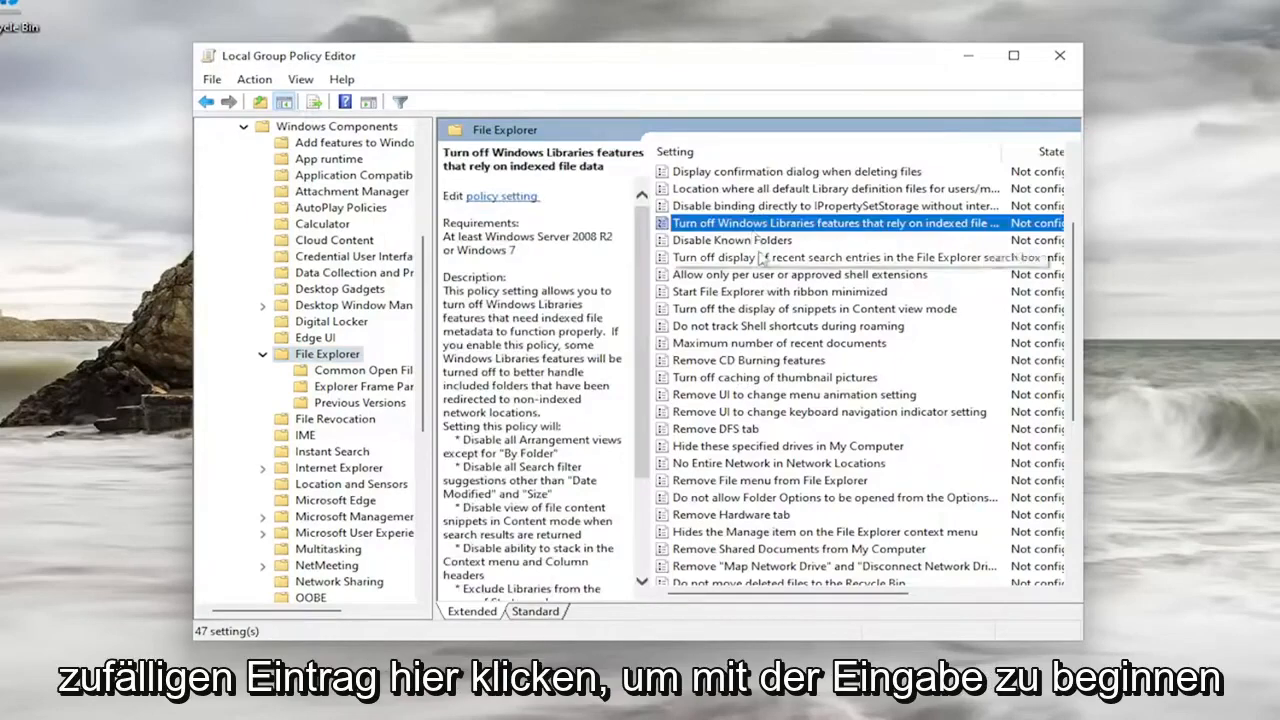
click(748, 360)
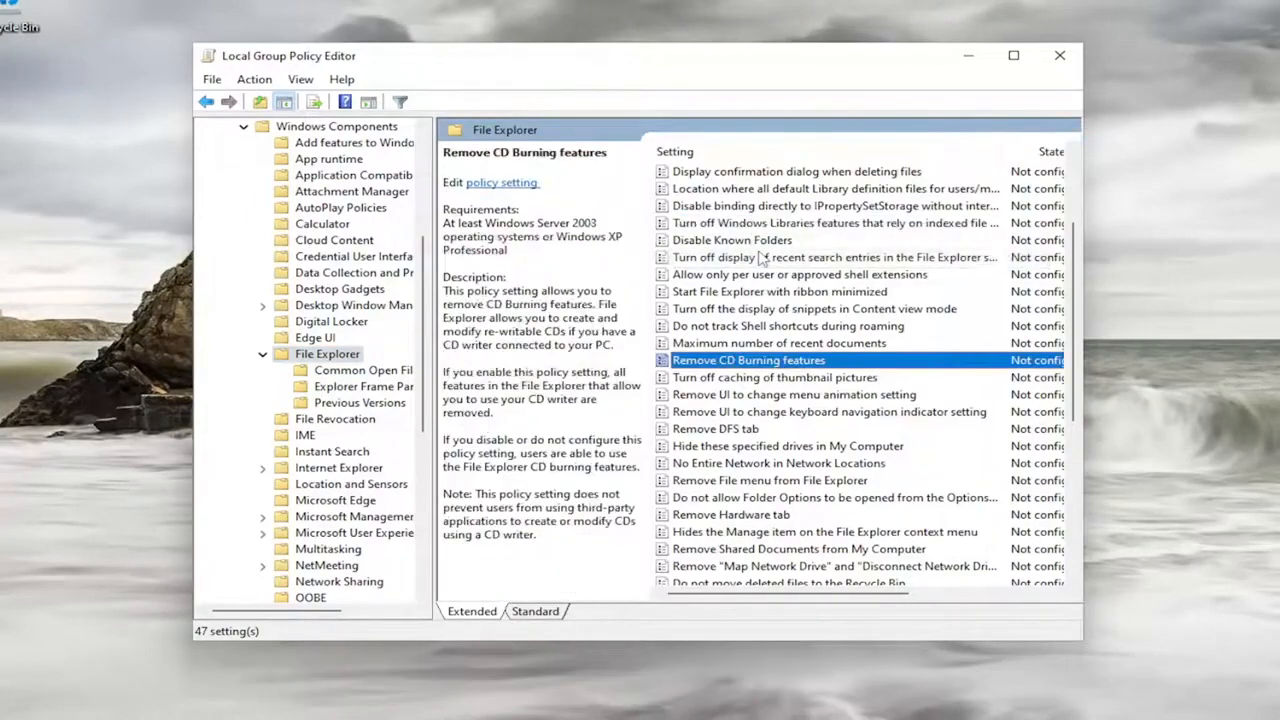
click(840, 256)
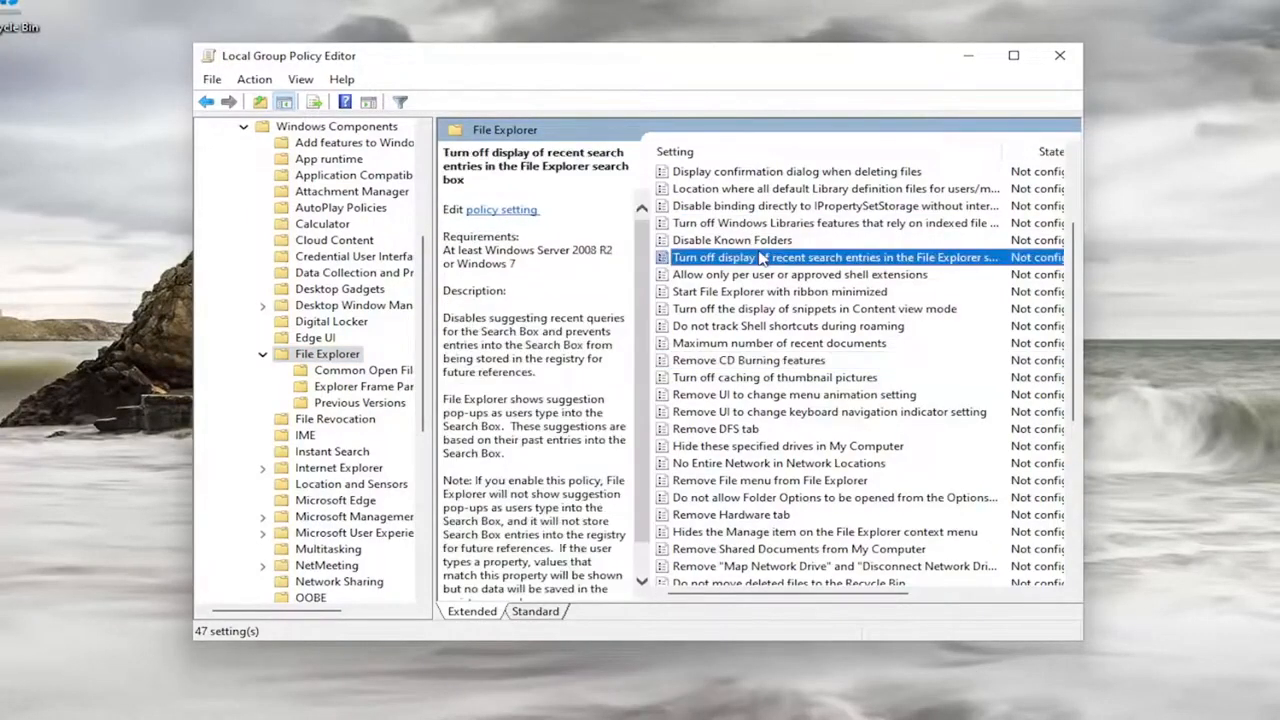
click(820, 376)
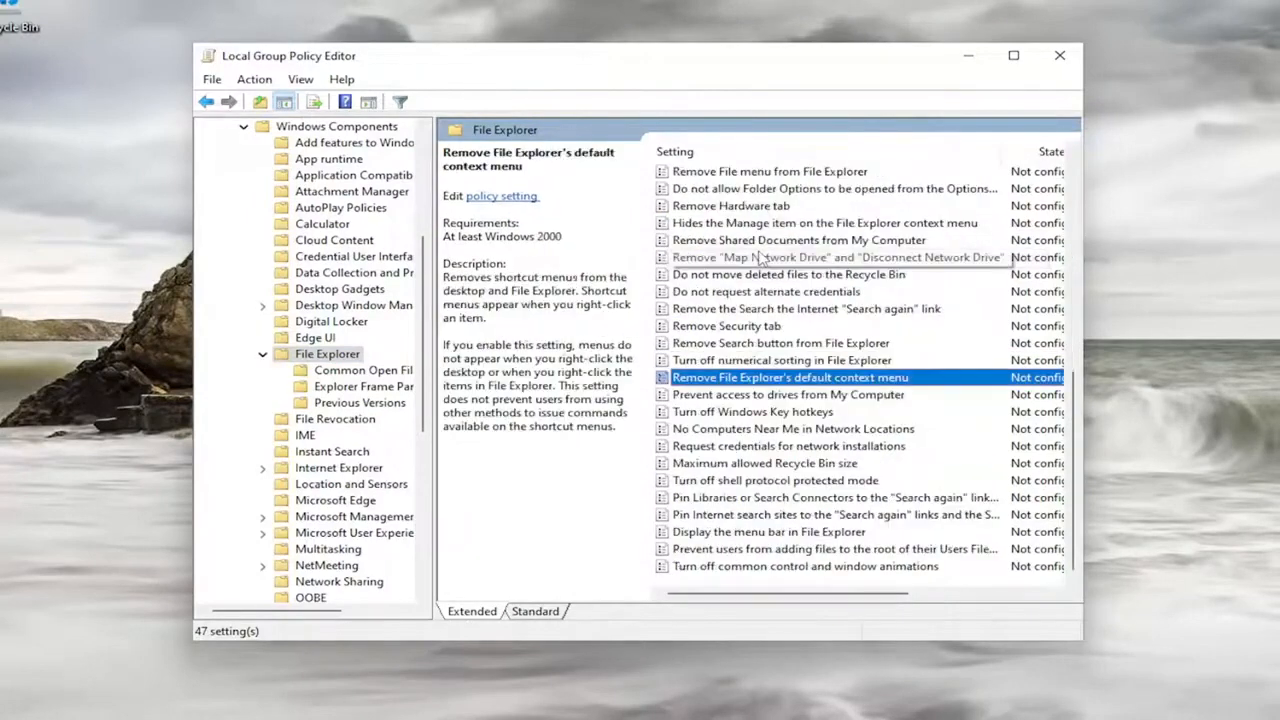
mouse_move(768, 404)
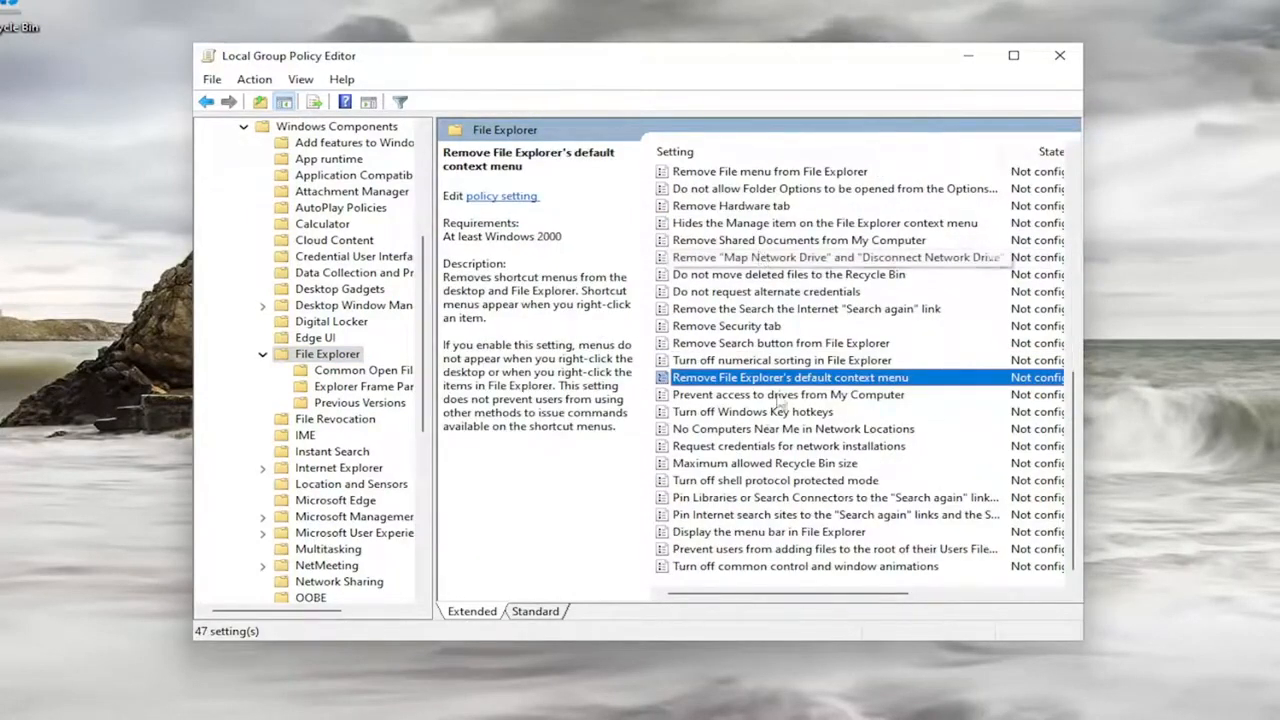
mouse_move(740, 382)
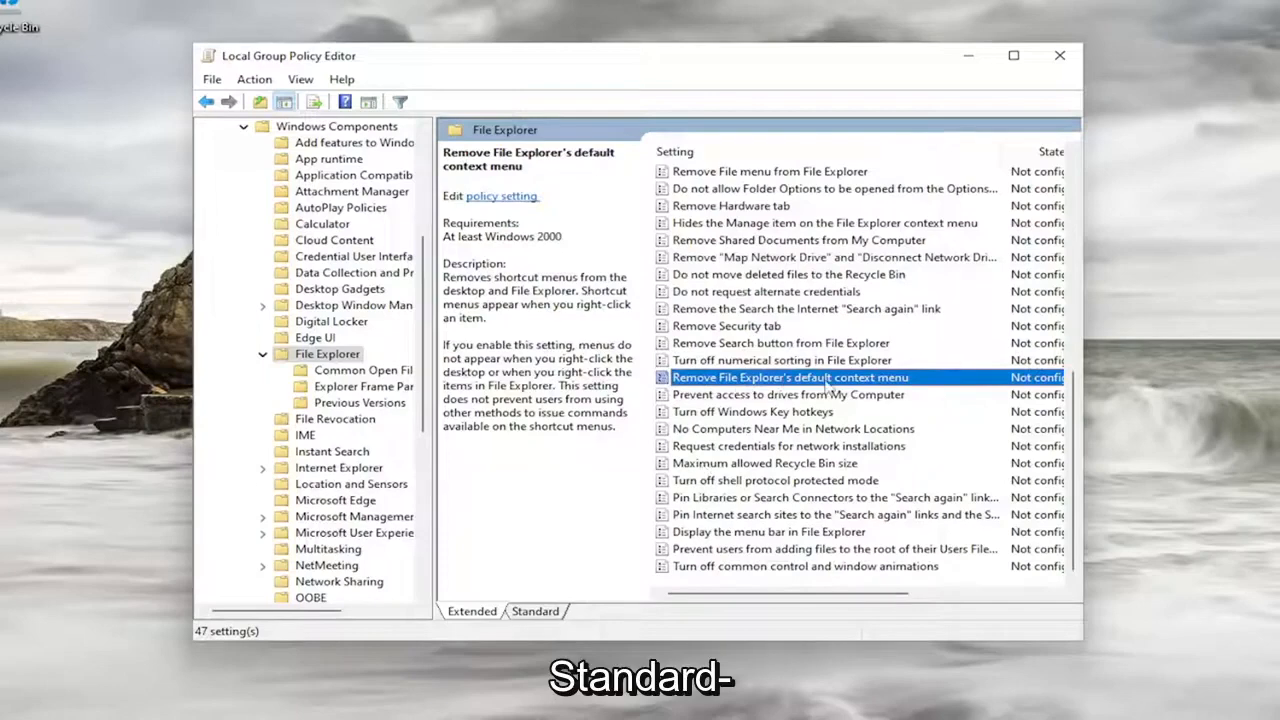
double_click(790, 376)
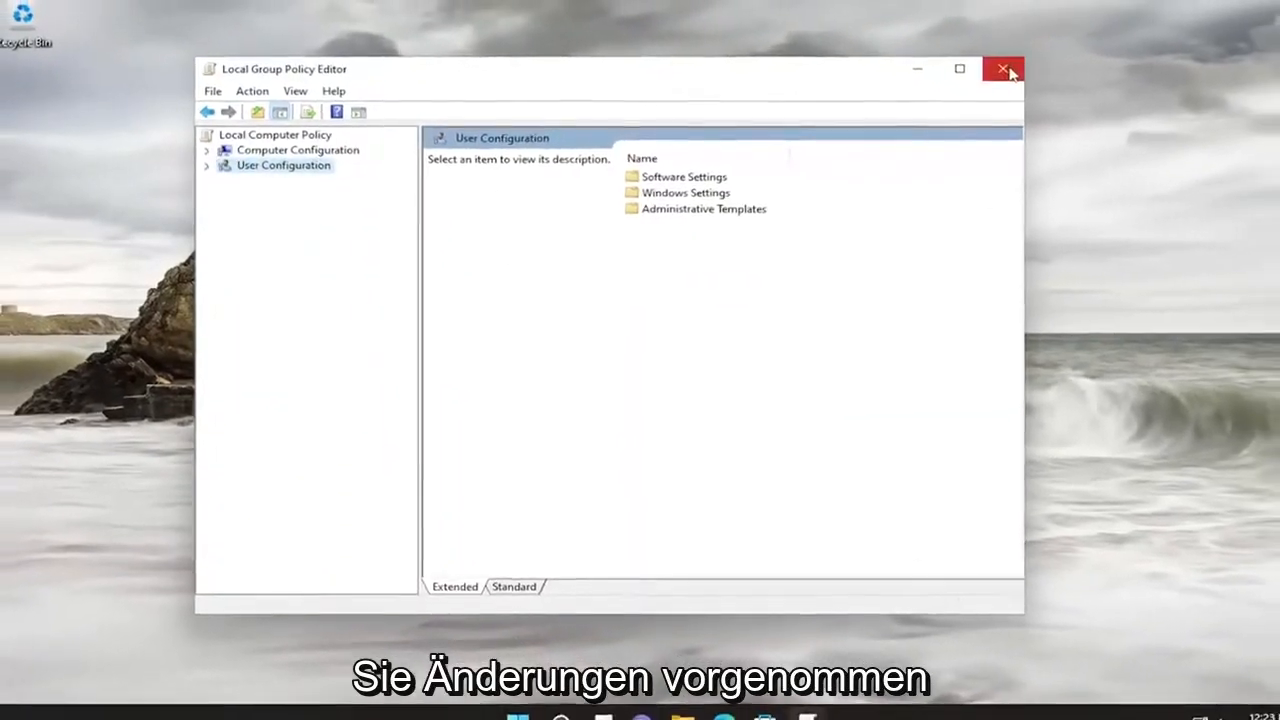
- Close gpedit and launch Registry Editor ('reged' search) with Run as administrator
click(1002, 68)
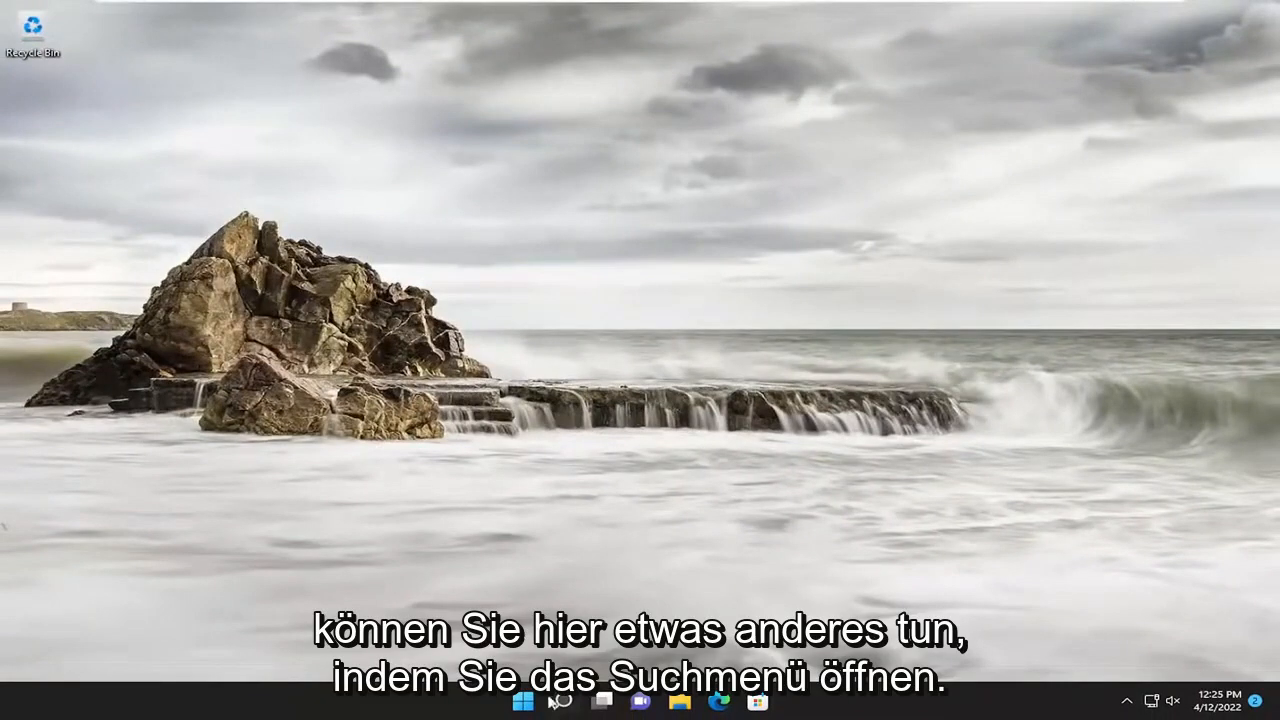
text(regedit)
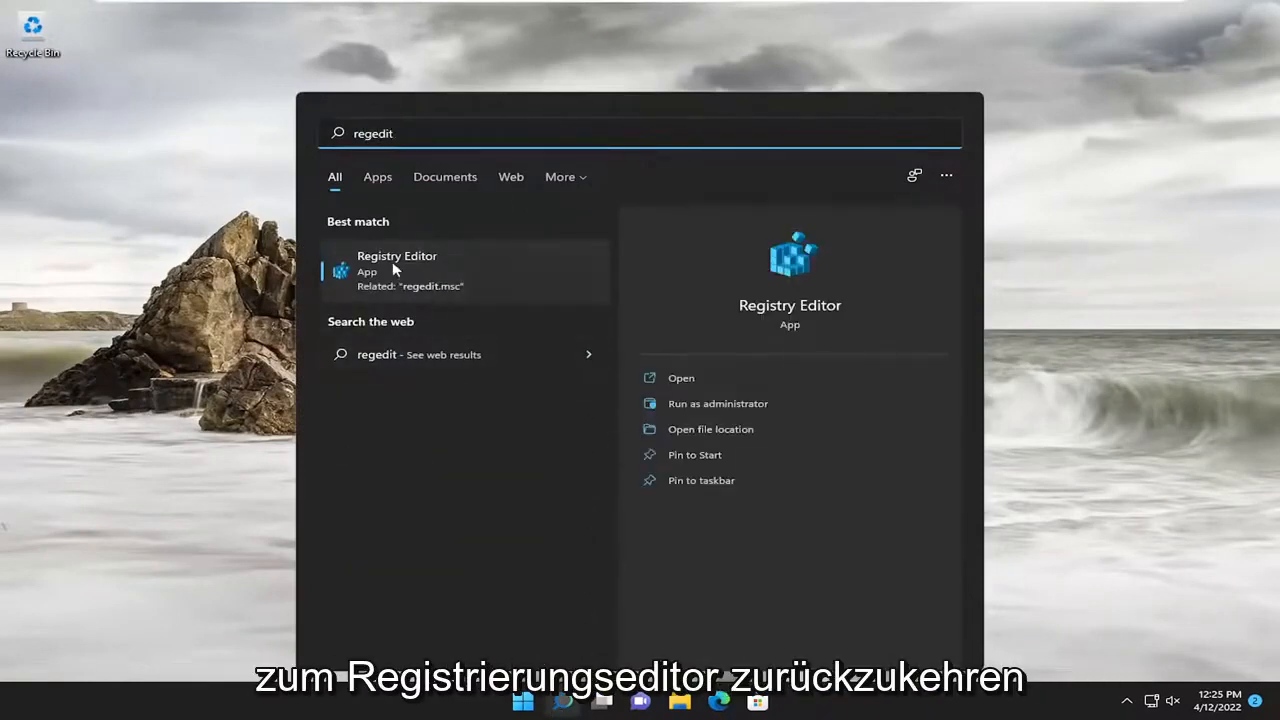
right_click(396, 270)
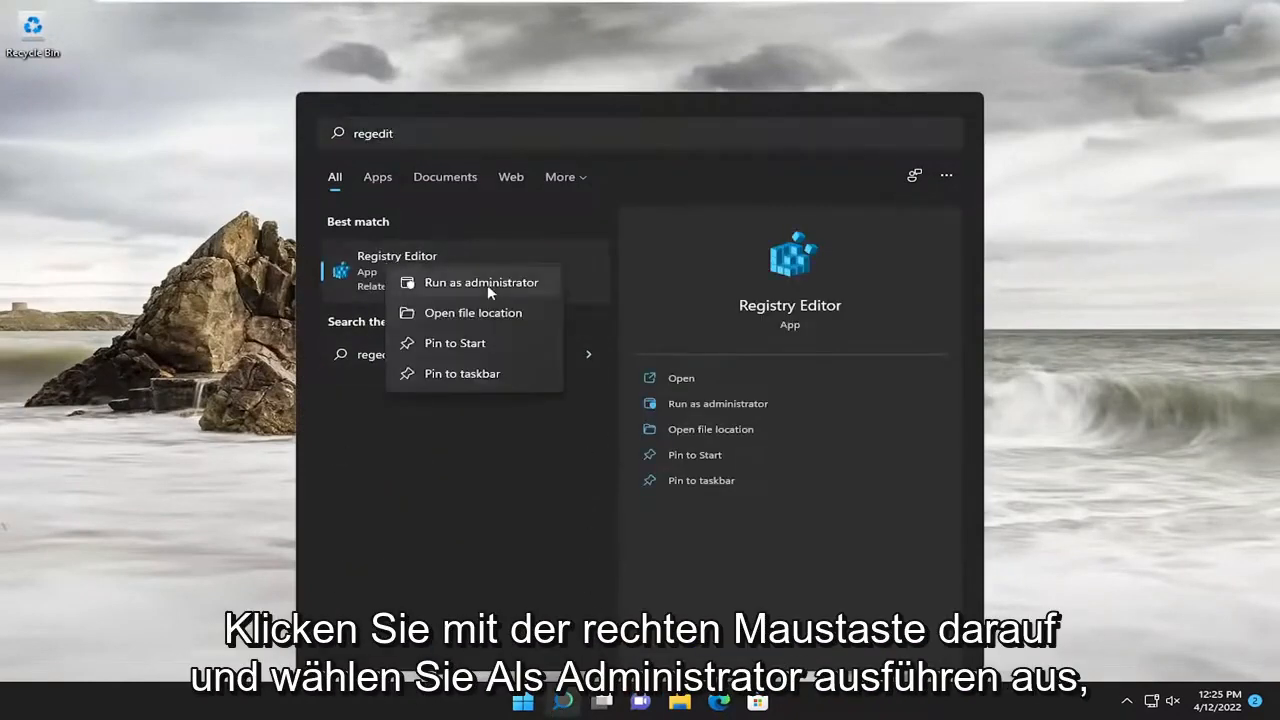
click(482, 282)
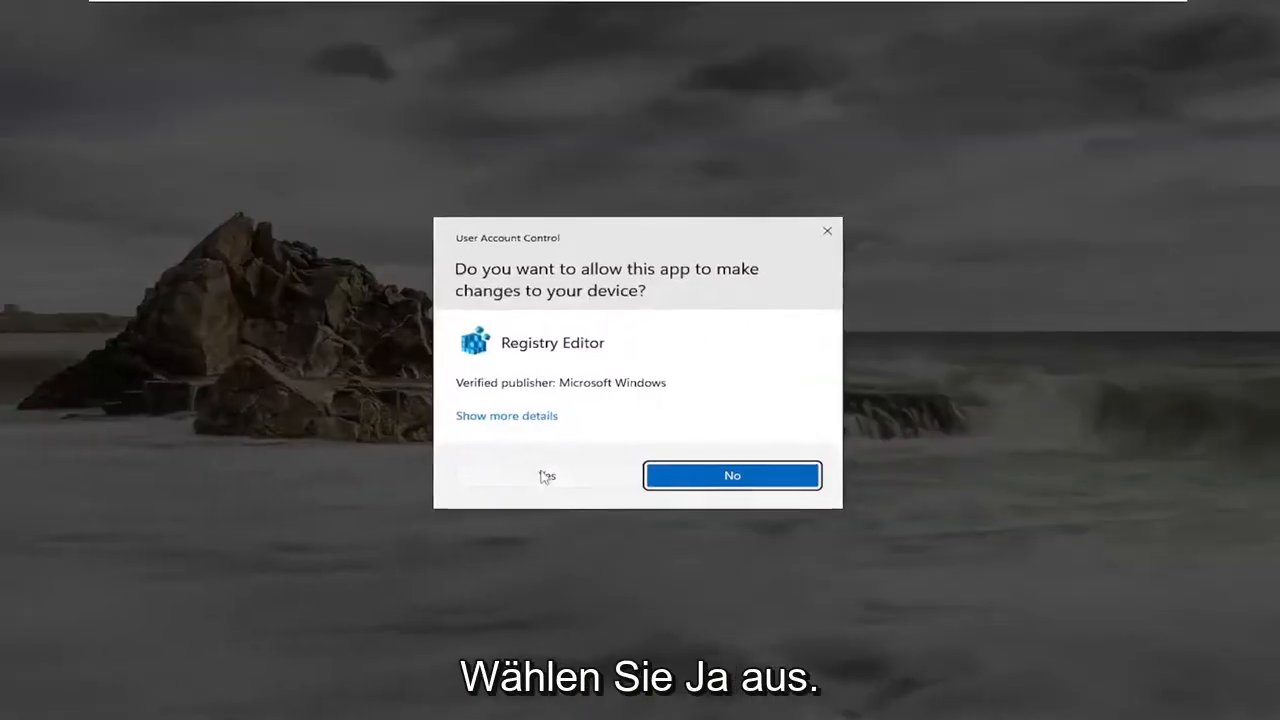
click(548, 476)
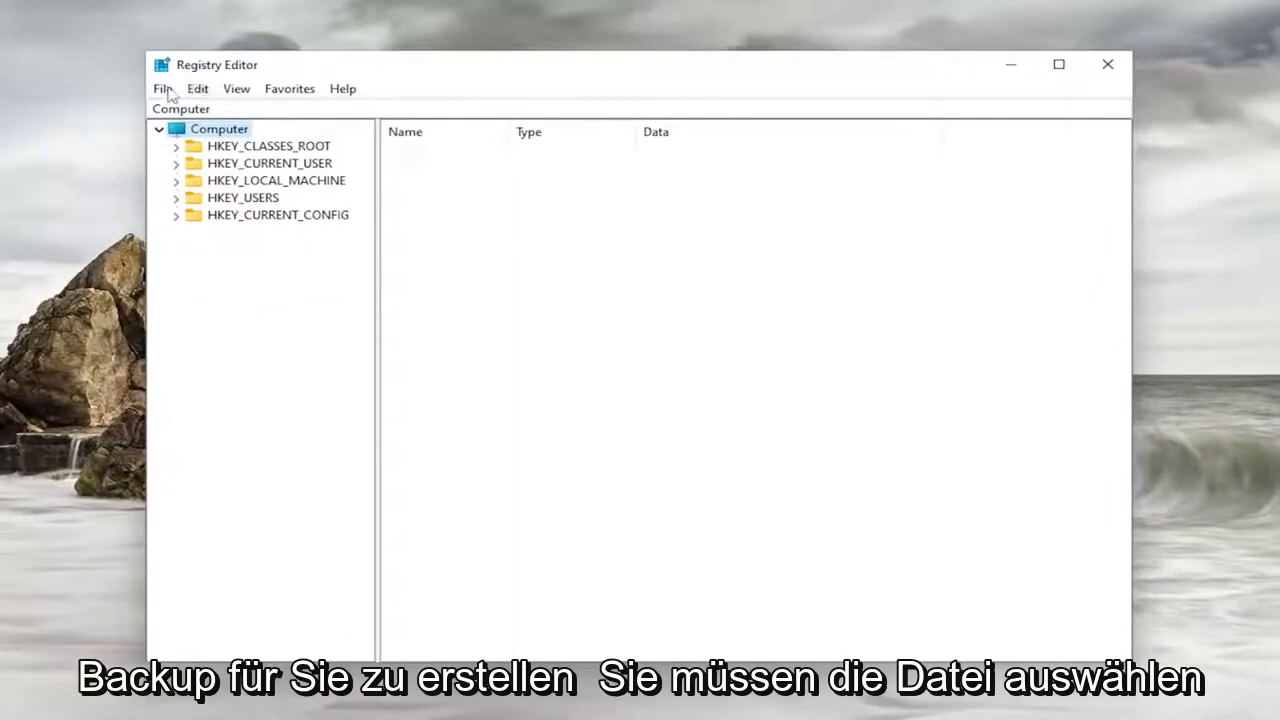
click(164, 88)
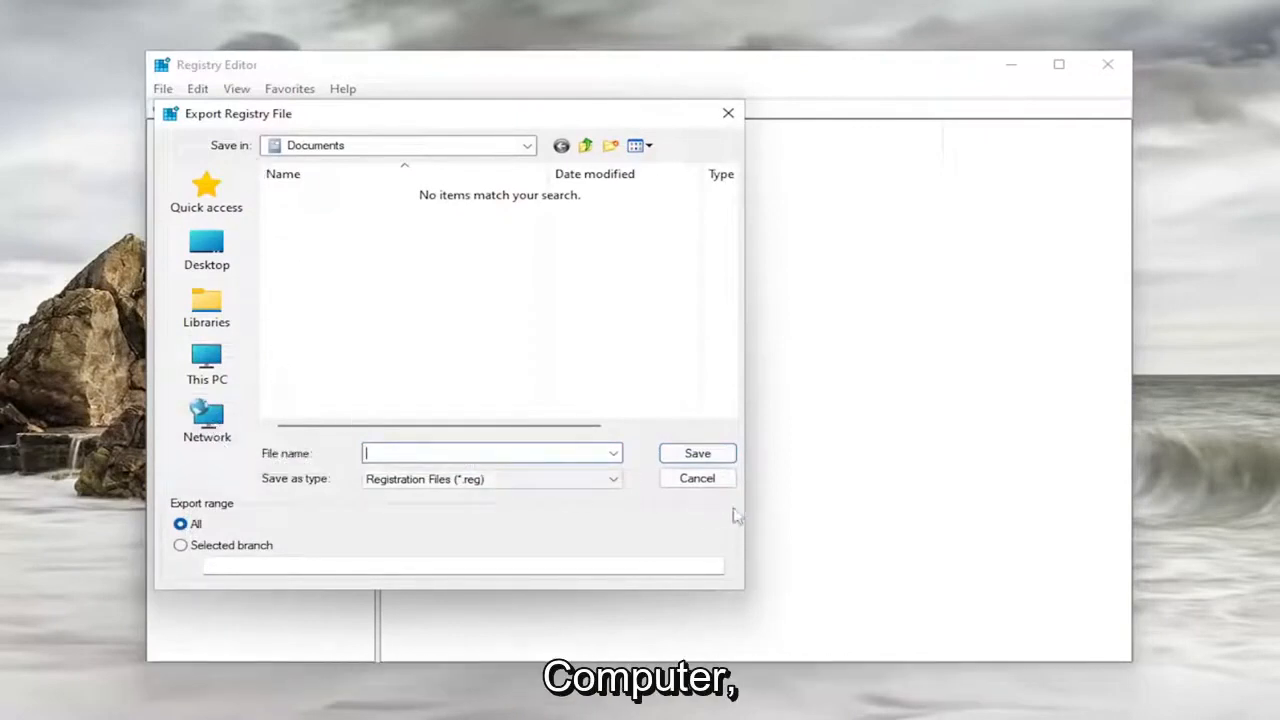
click(696, 478)
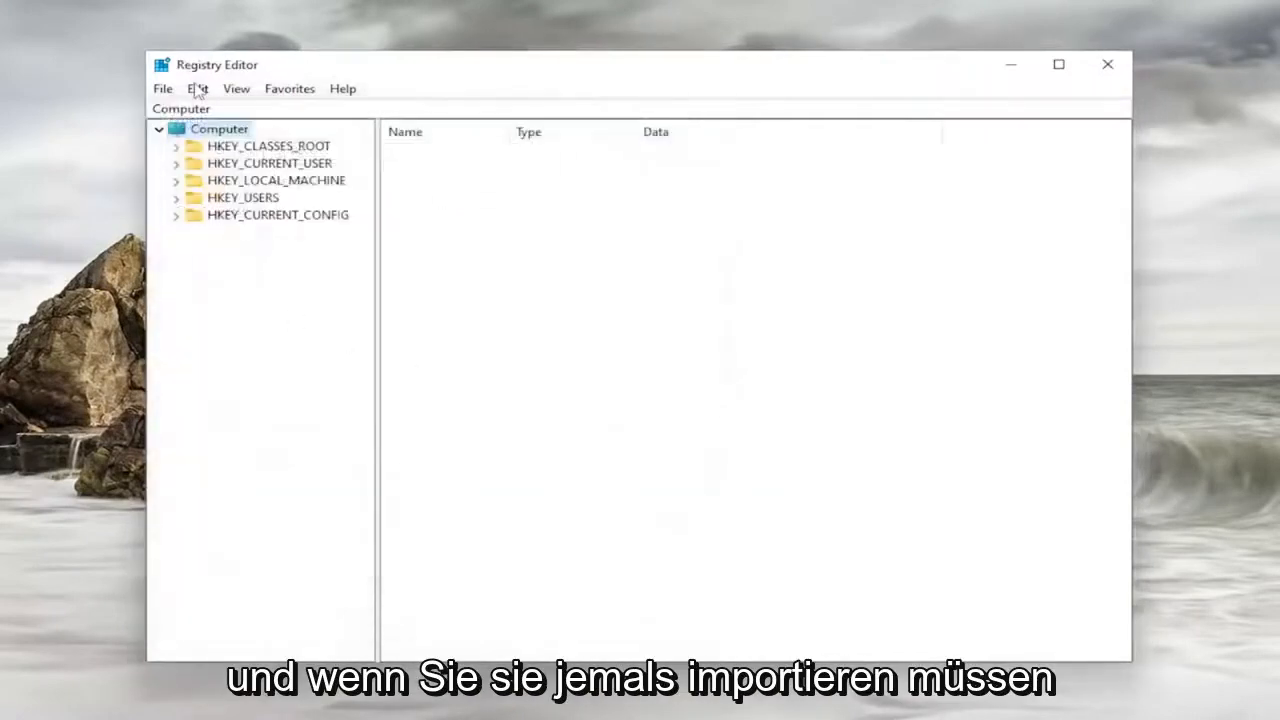
click(164, 88)
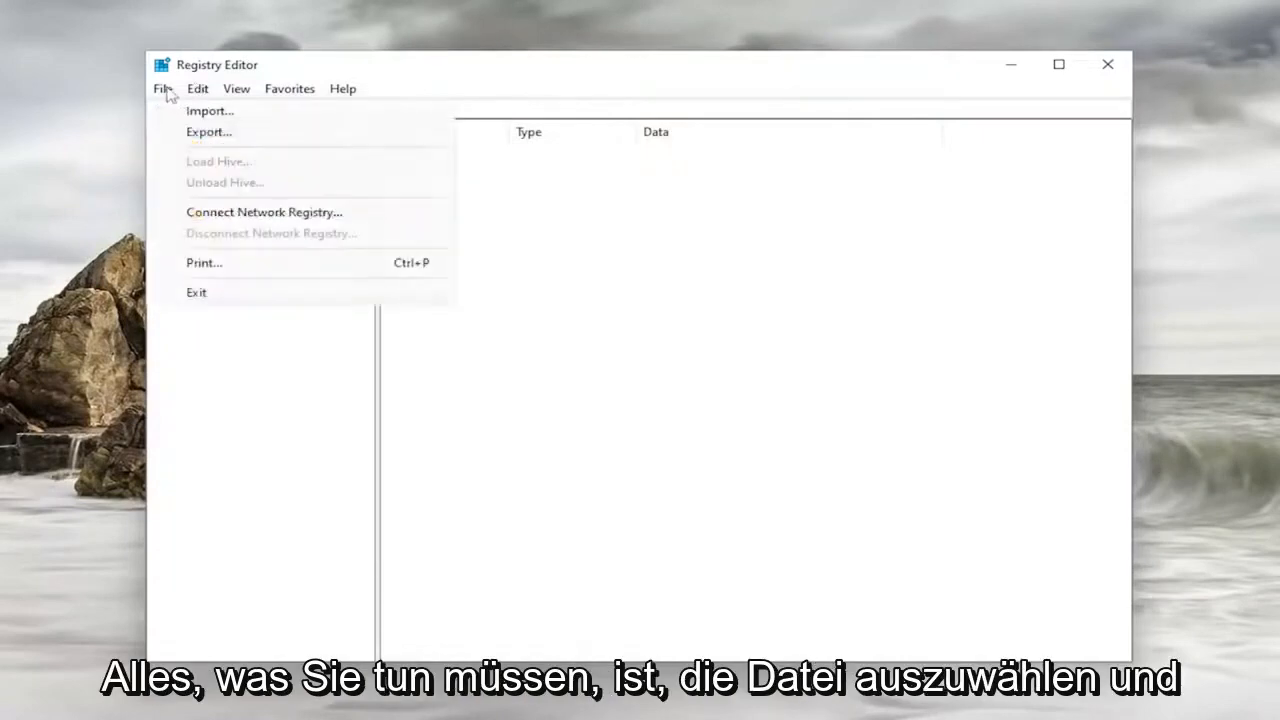
click(204, 112)
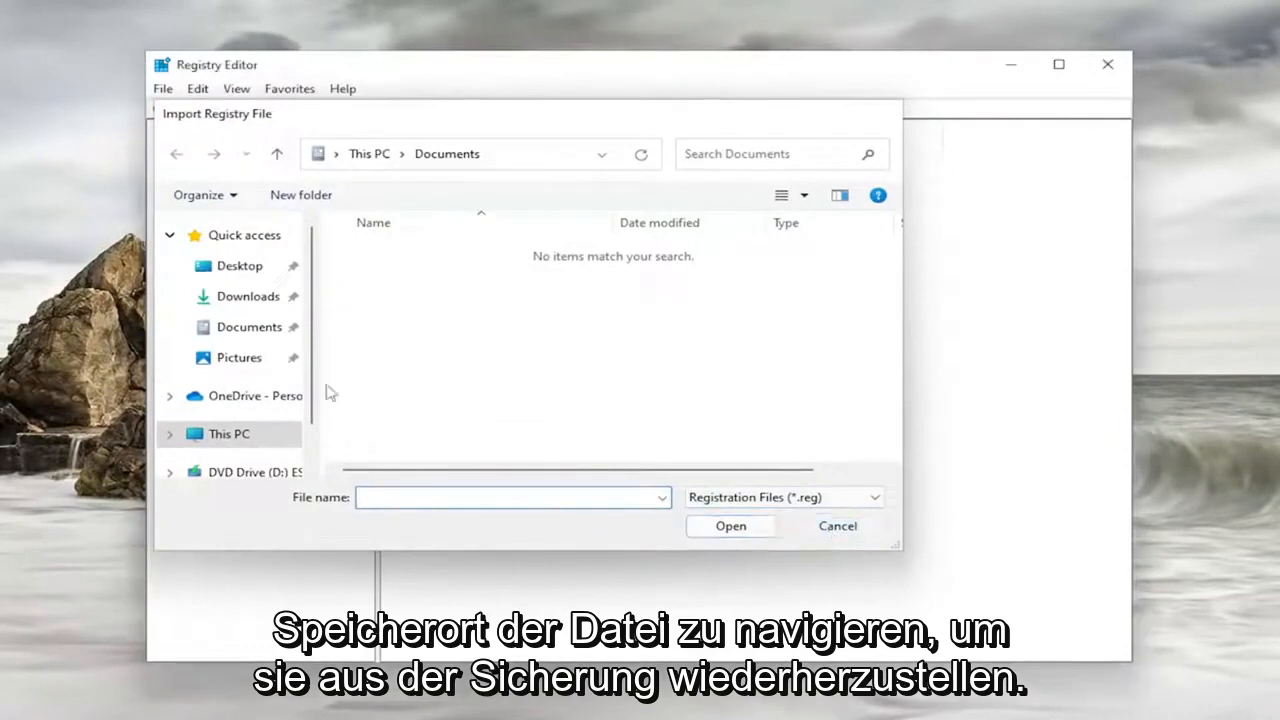
click(838, 526)
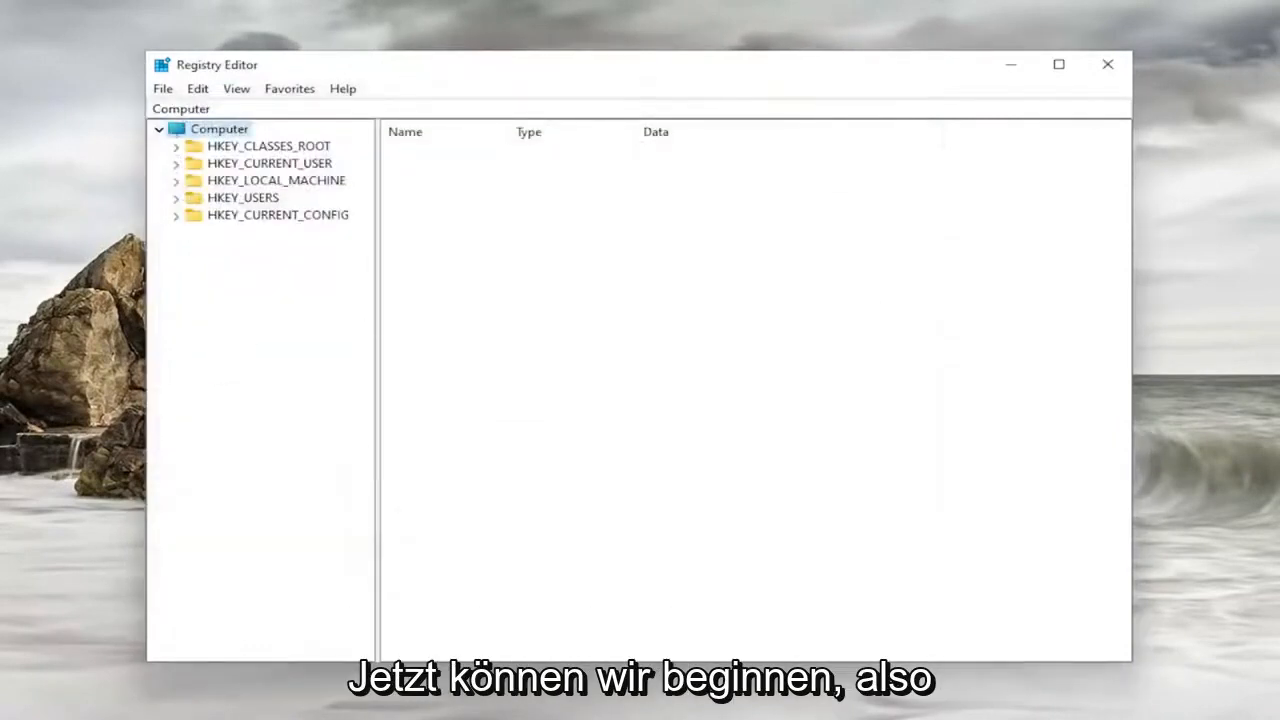
mouse_move(280, 234)
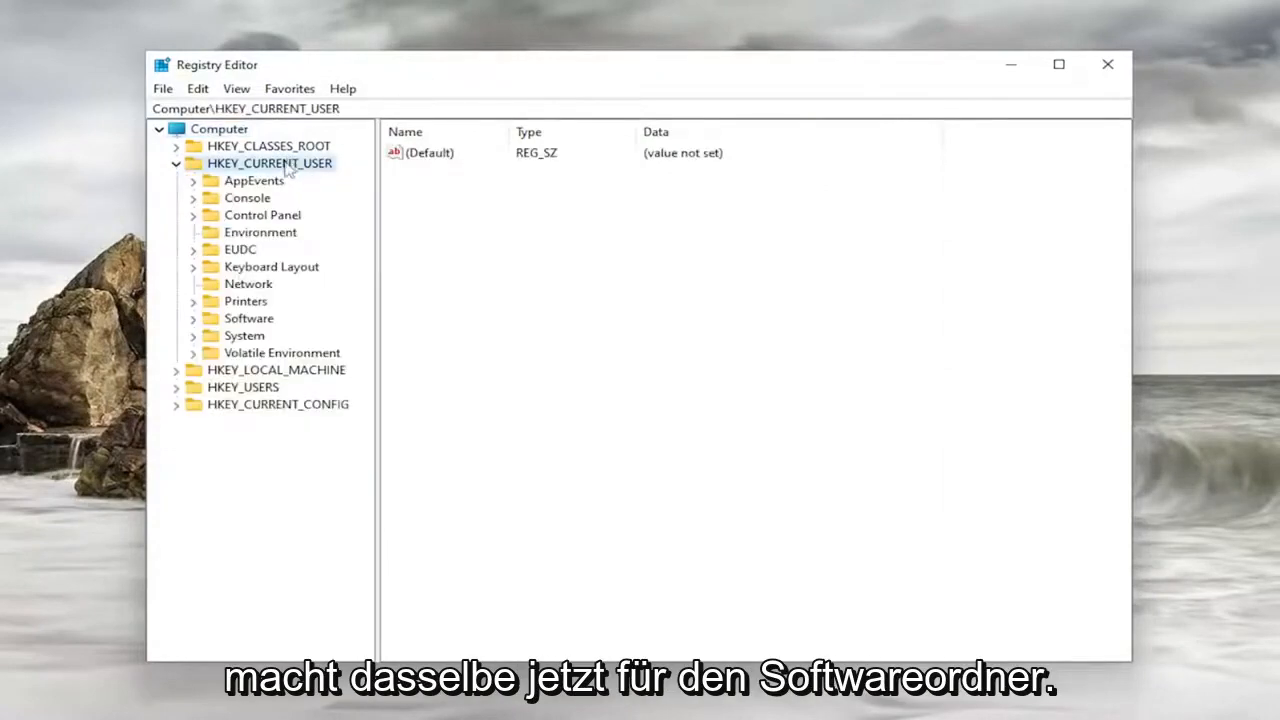
mouse_move(224, 328)
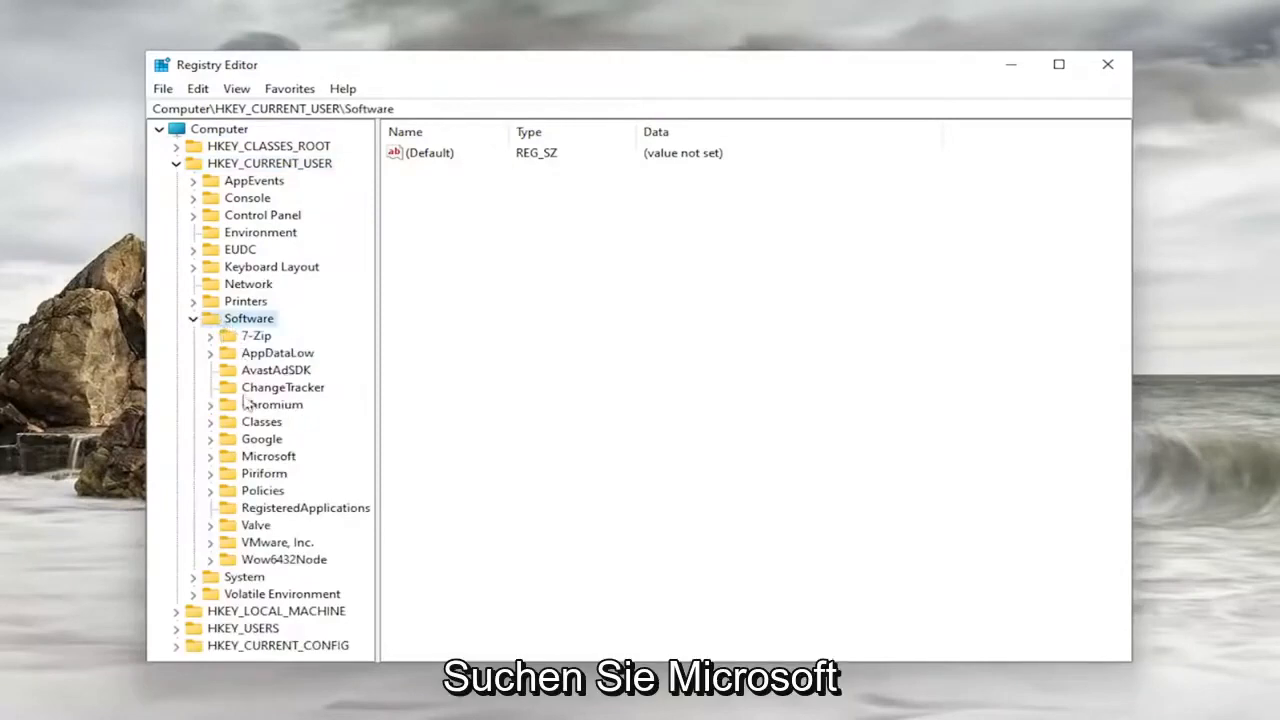
- Navigate to HKEY_CURRENT_USER\Software\Microsoft\Windows\CurrentVersion\Policies
double_click(268, 456)
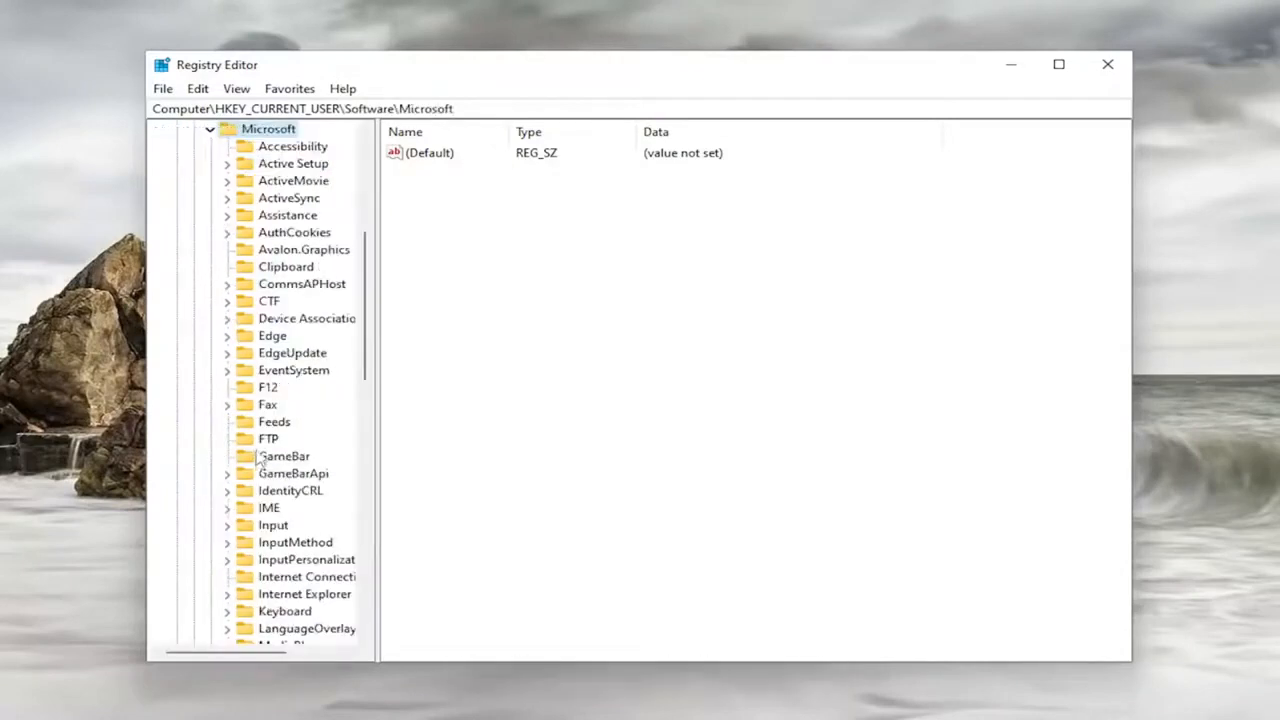
scroll(down, 3)
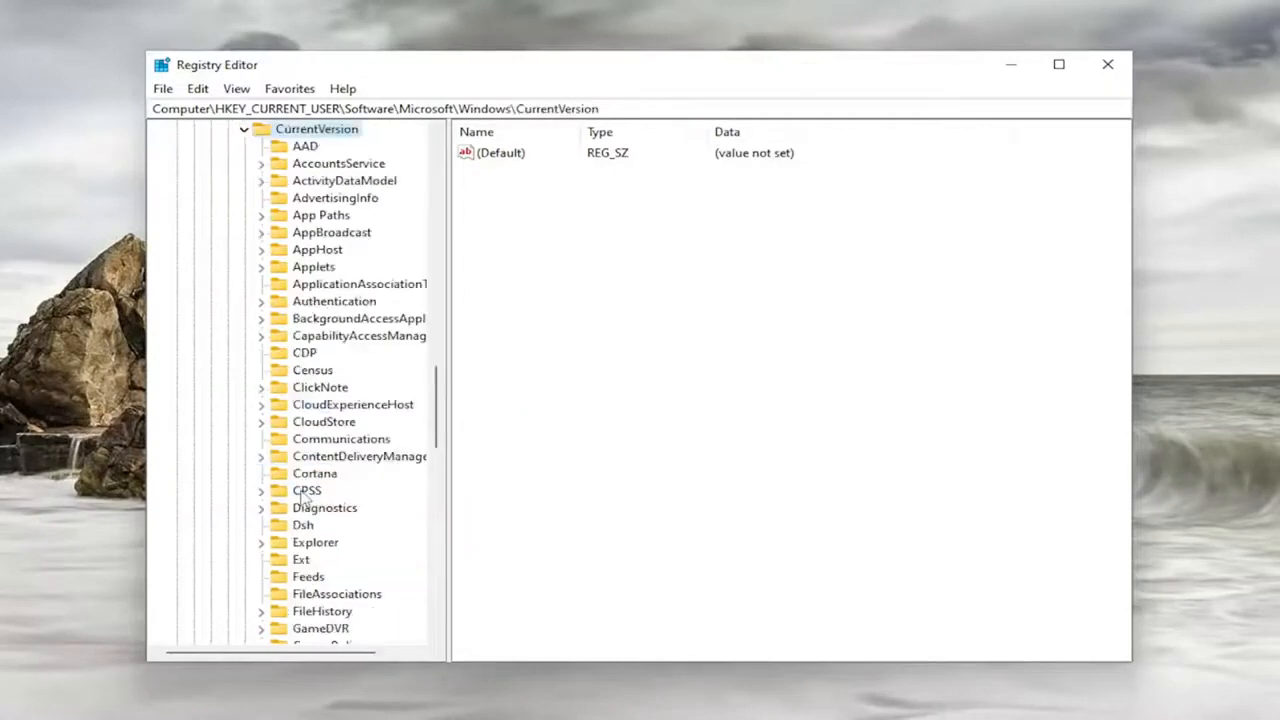
scroll(down, 3)
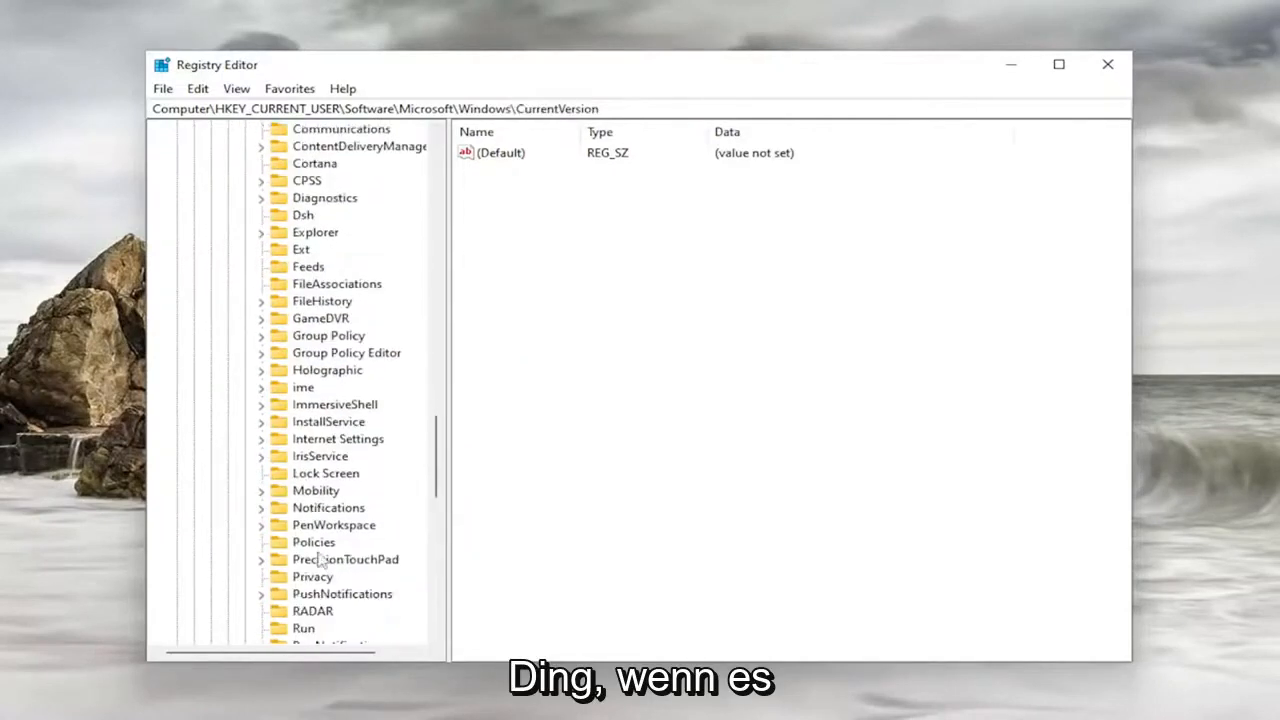
click(312, 542)
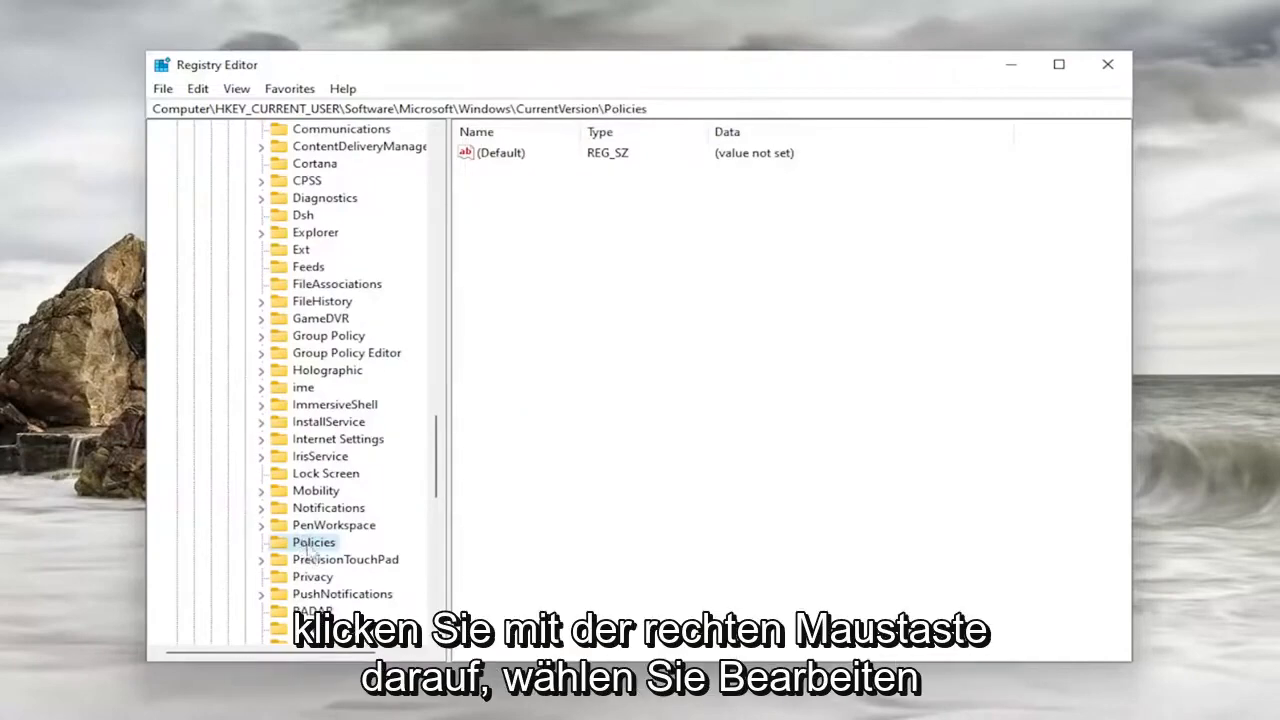
- Create a new subkey named Explorer under the Policies key
right_click(312, 542)
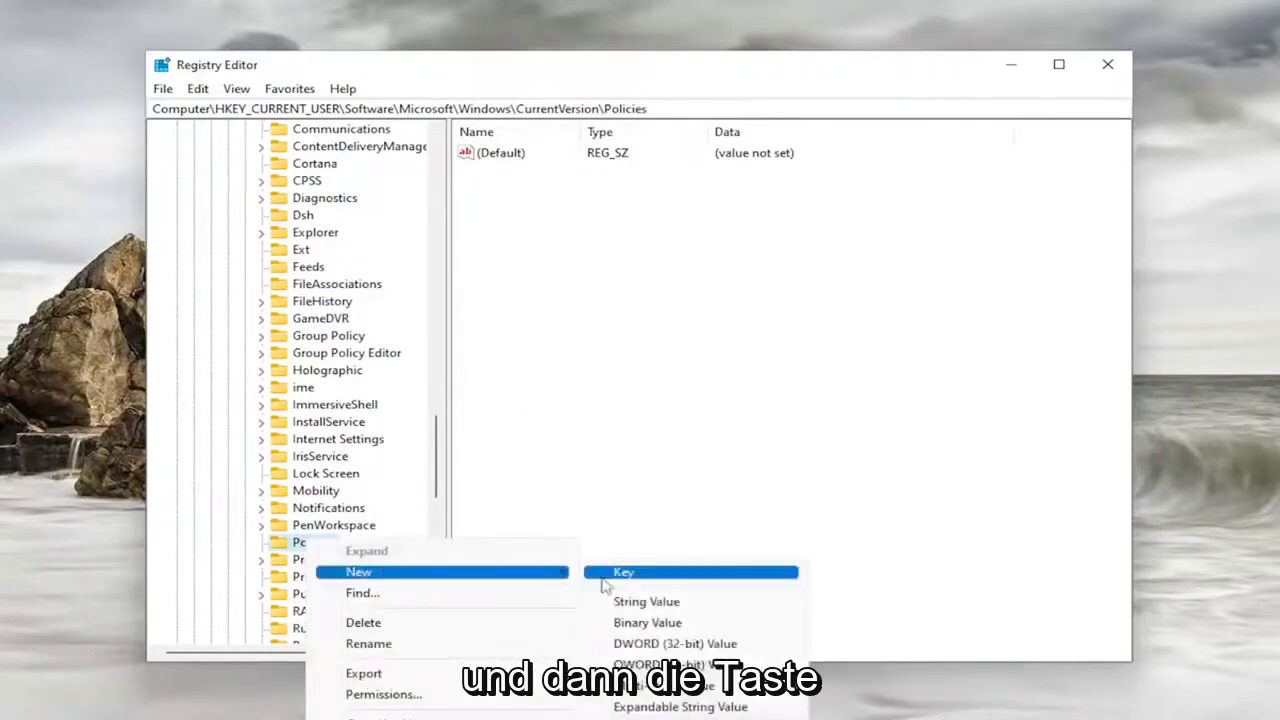
click(624, 572)
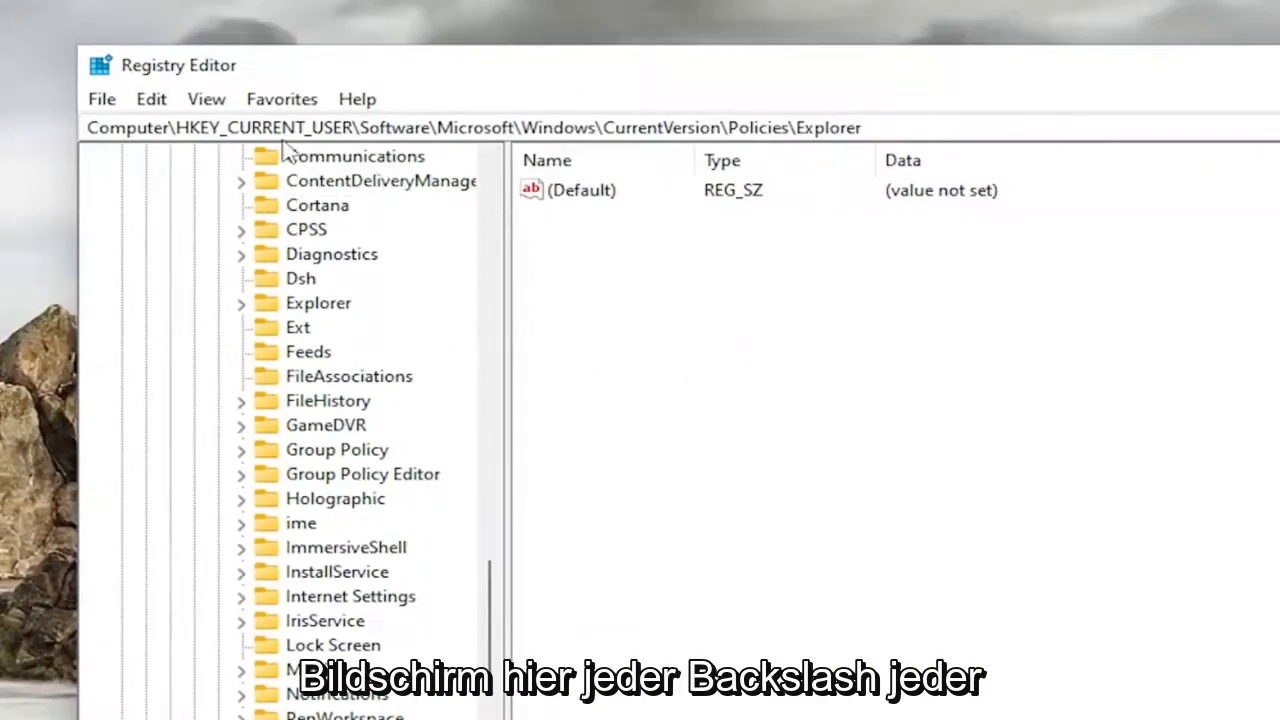
mouse_move(578, 86)
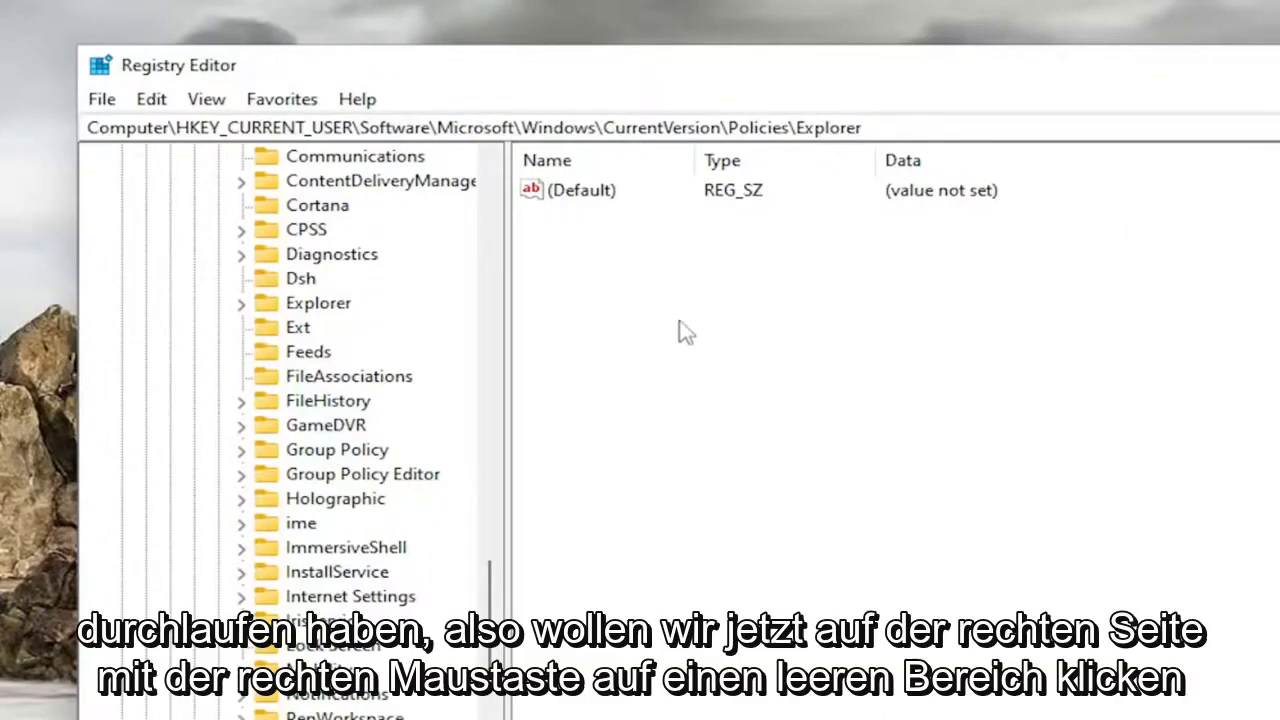
- Add a new DWORD (32-bit) value in Explorer and name it NoViewContextMenu
right_click(684, 332)
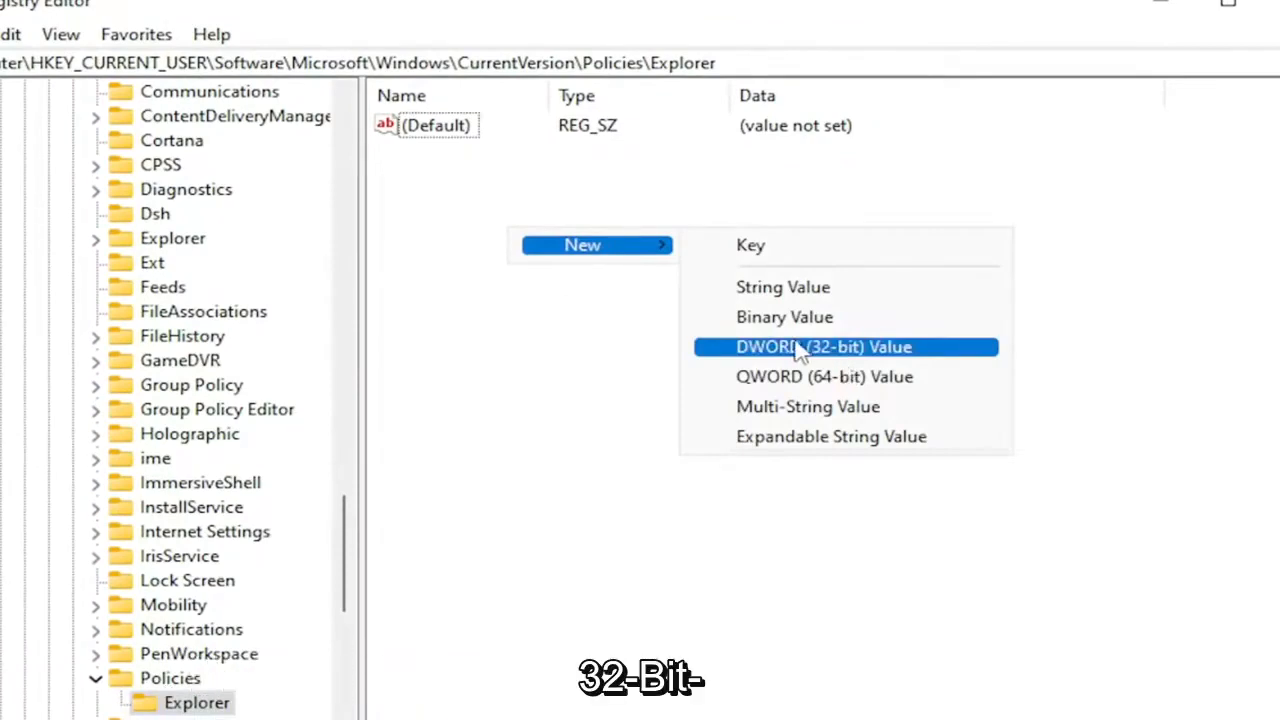
click(824, 348)
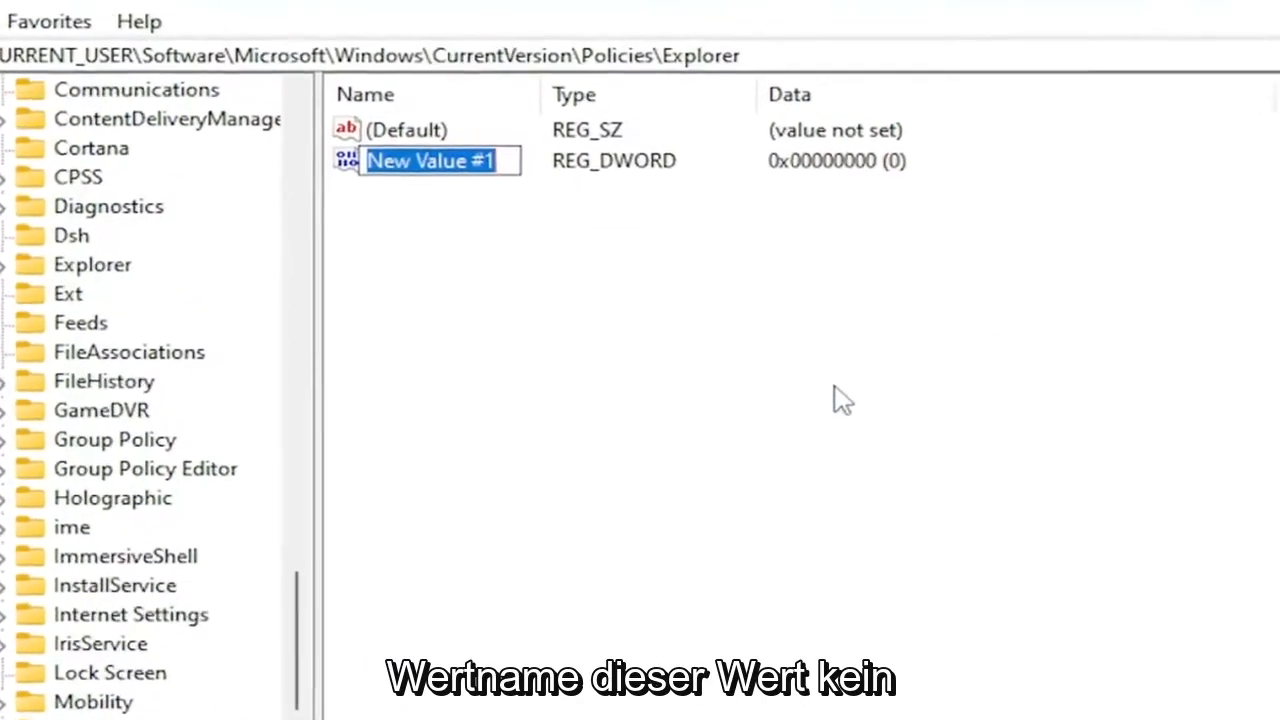
text(No)
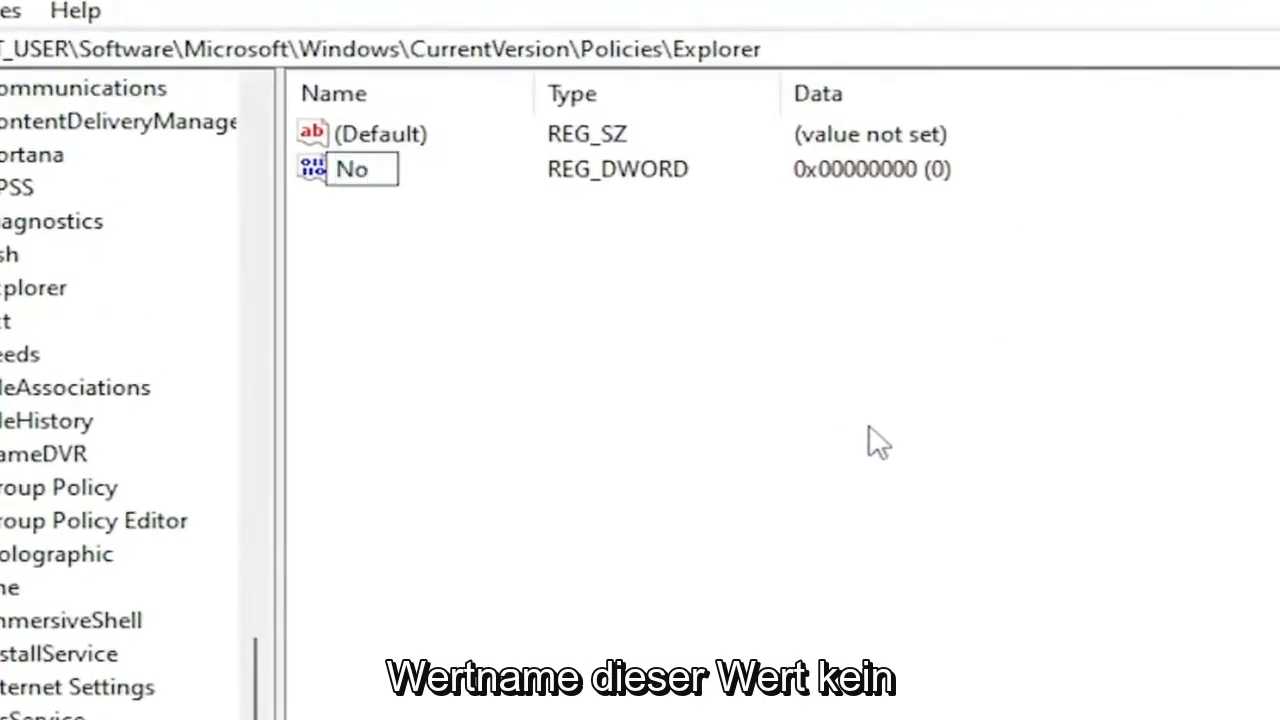
text(NoViewContextMenu)
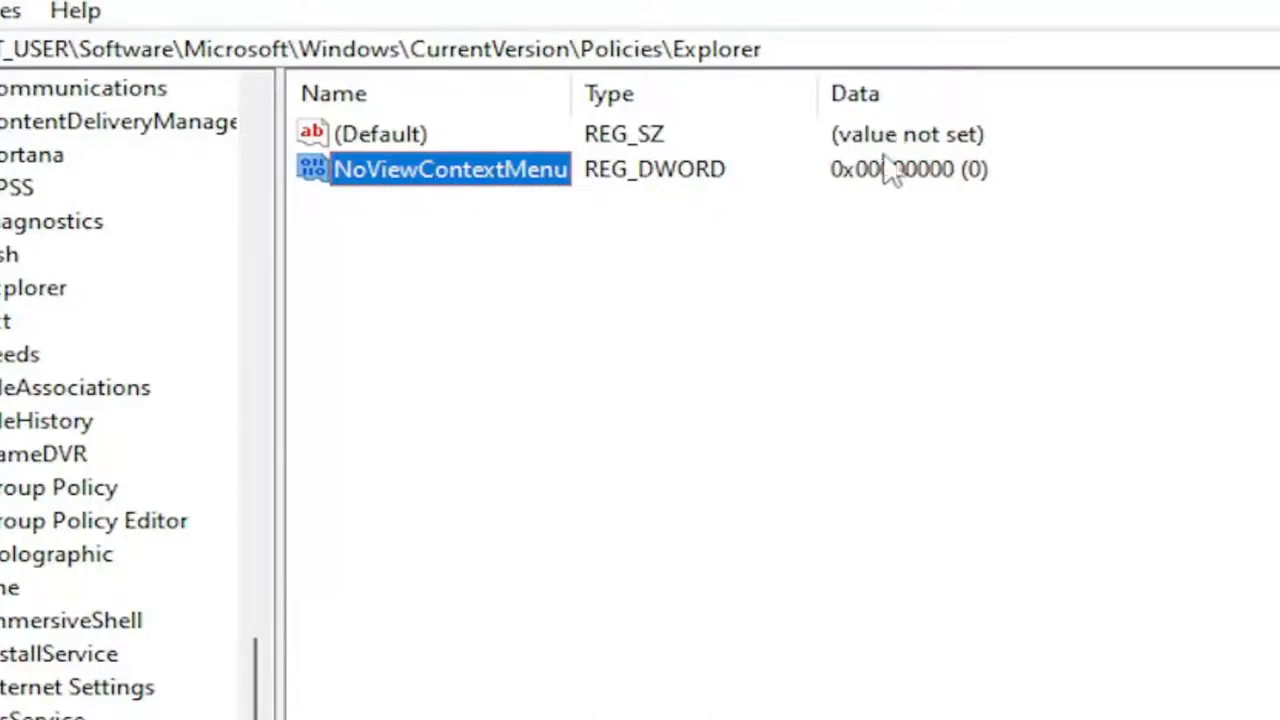
- Confirm NoViewContextMenu's value data is 0, reopening it once to verify
double_click(450, 168)
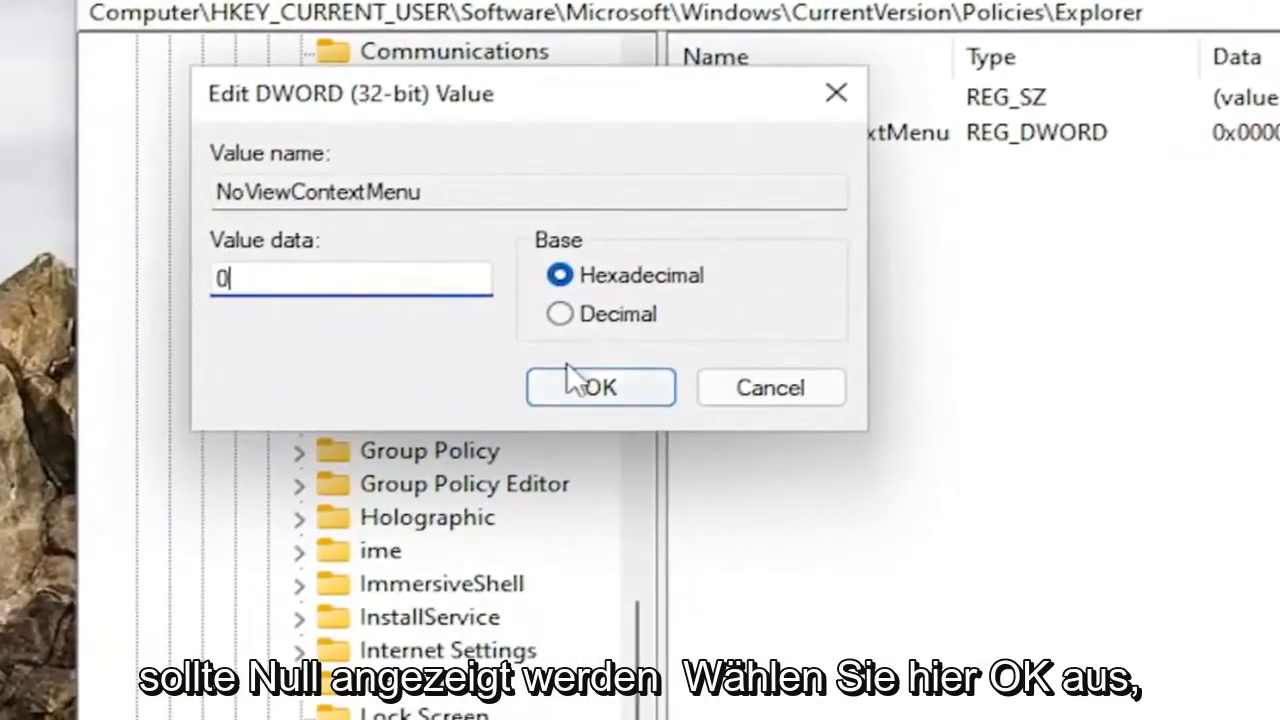
click(600, 388)
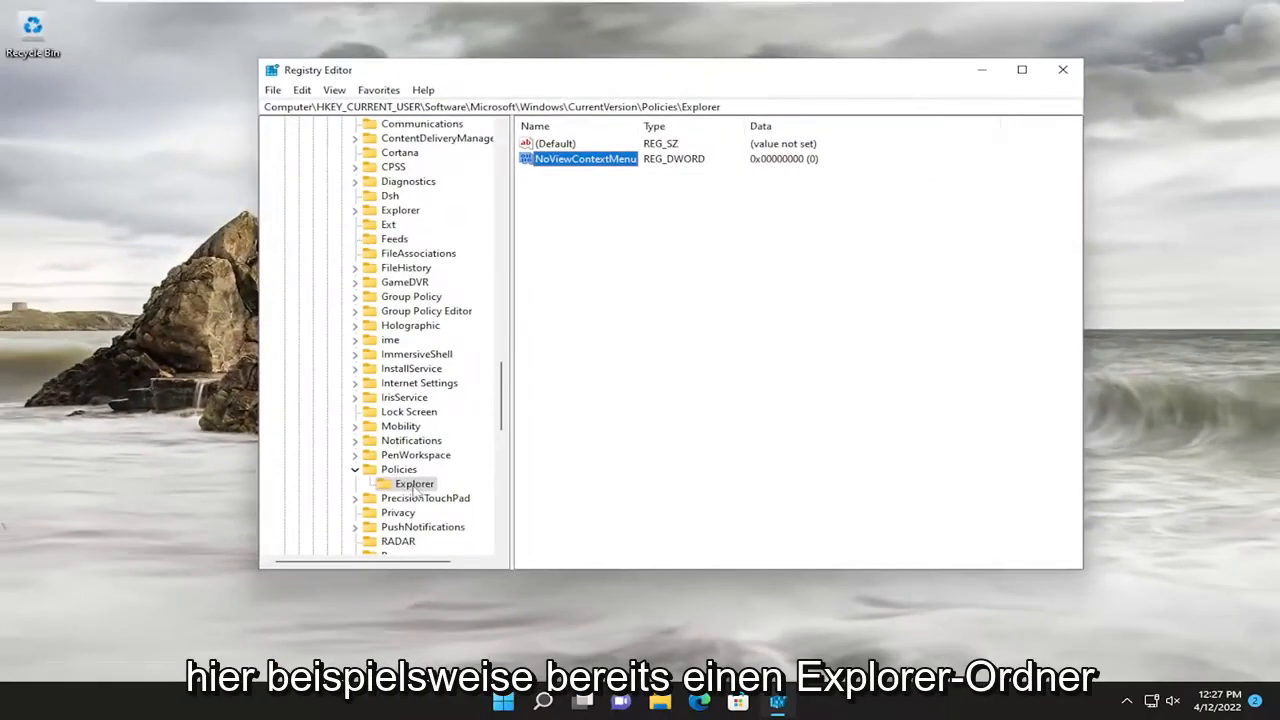
double_click(580, 158)
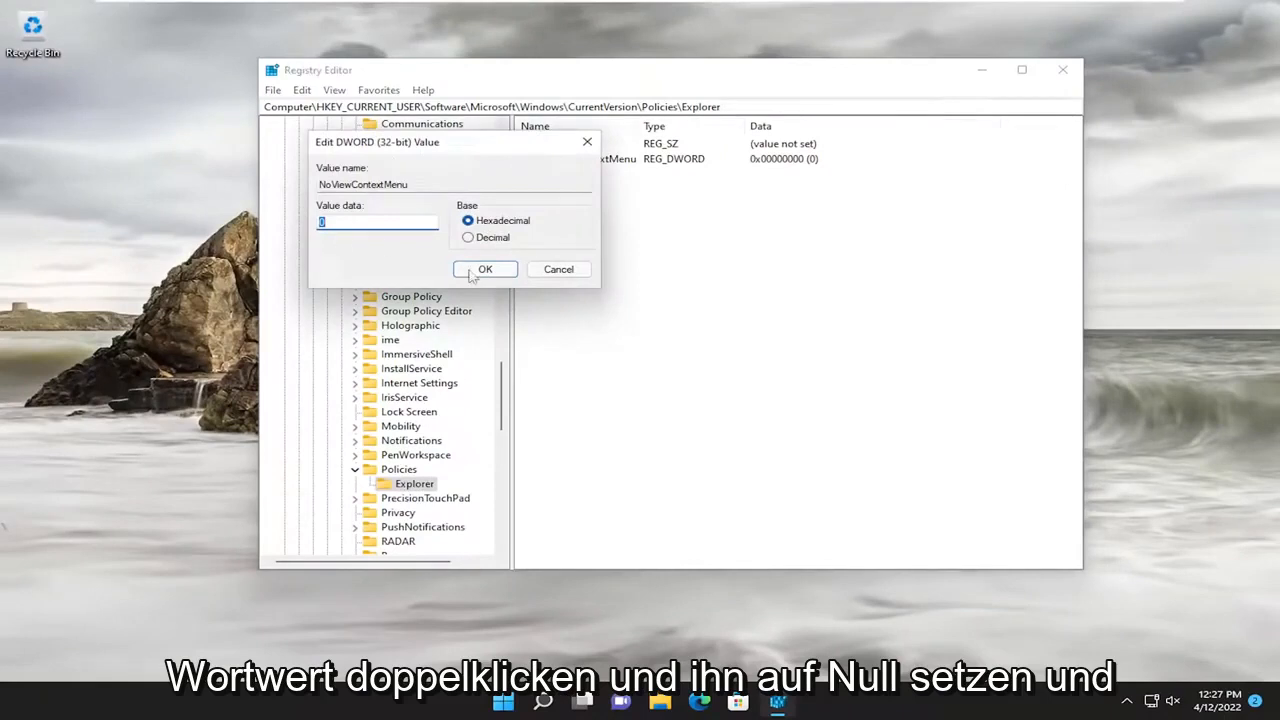
click(484, 268)
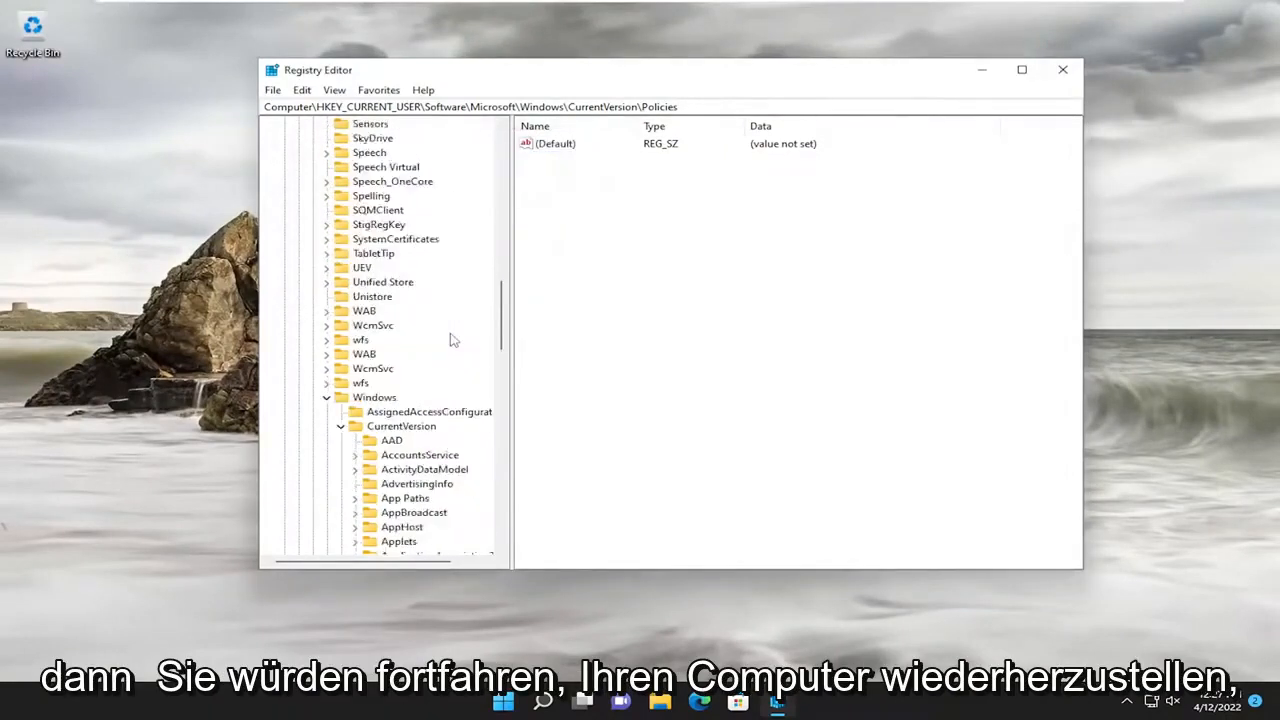
- Close Registry Editor and restart the computer from the Start button's power menu
click(340, 424)
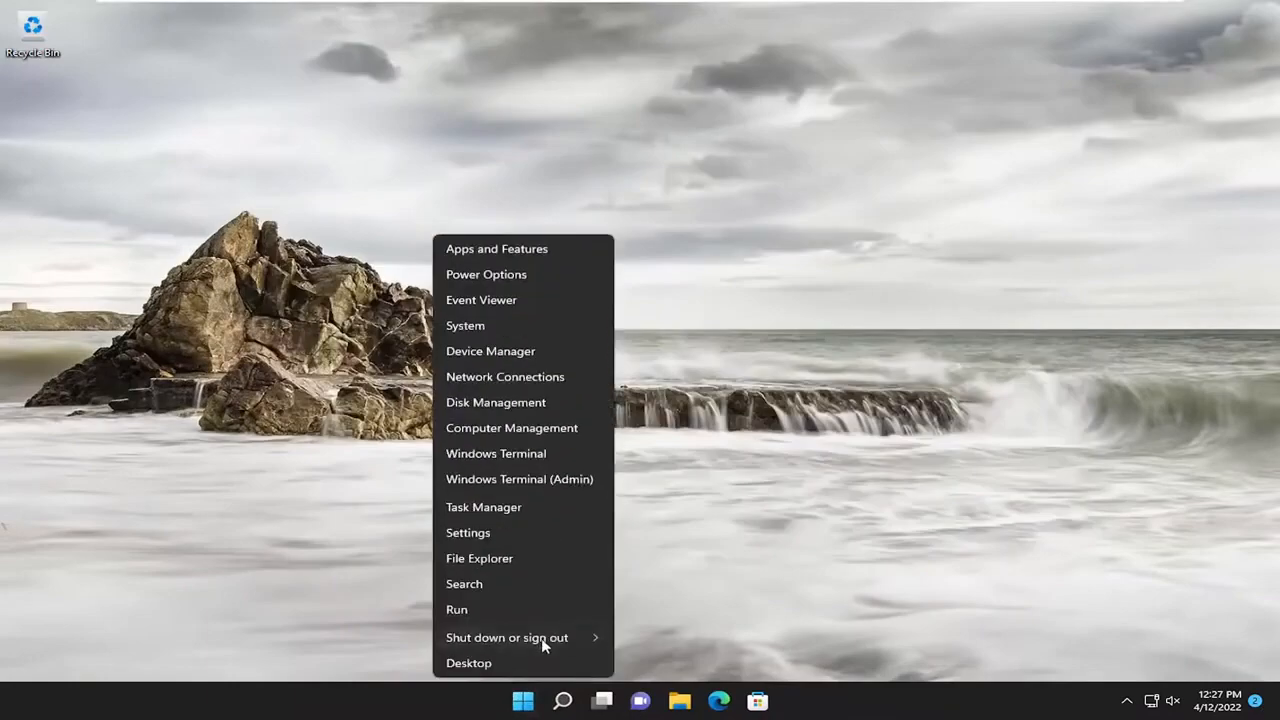
click(500, 636)
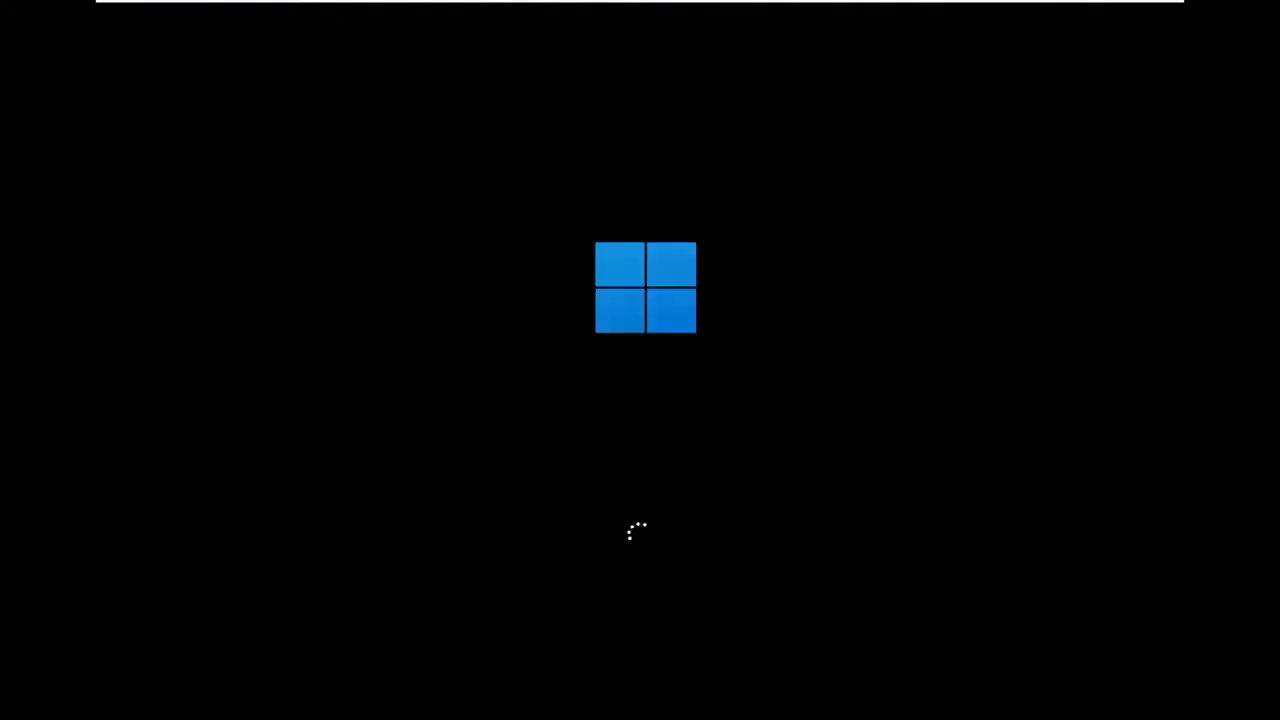